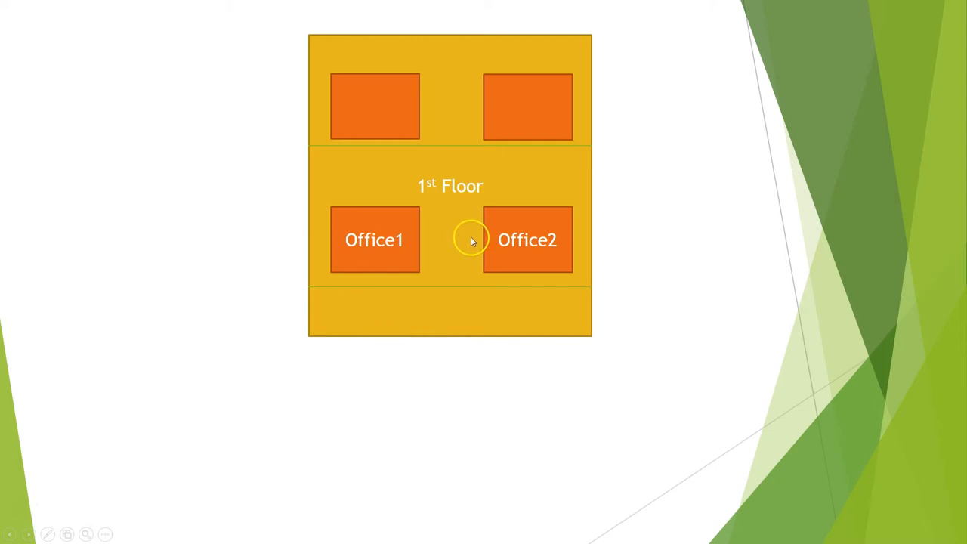
mouse_move(461, 258)
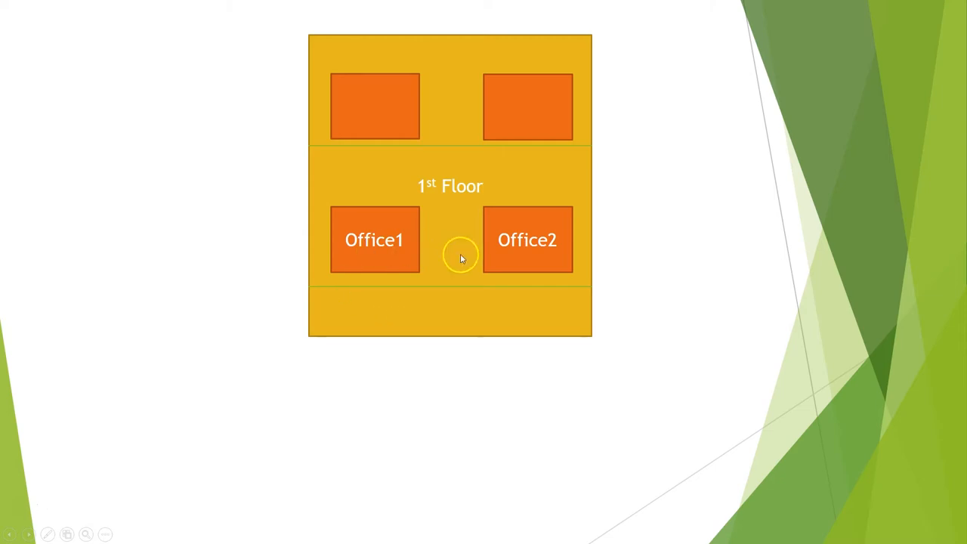
mouse_move(408, 242)
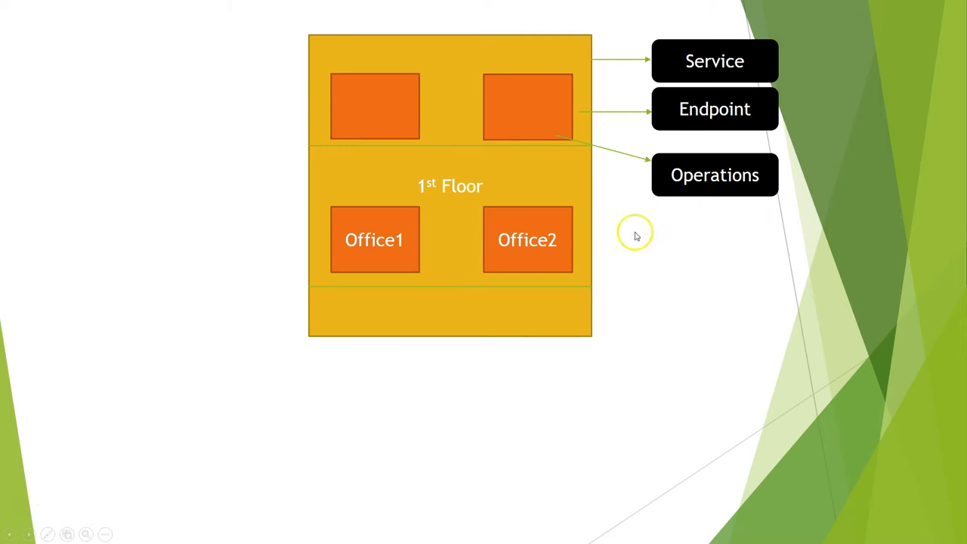
mouse_move(692, 108)
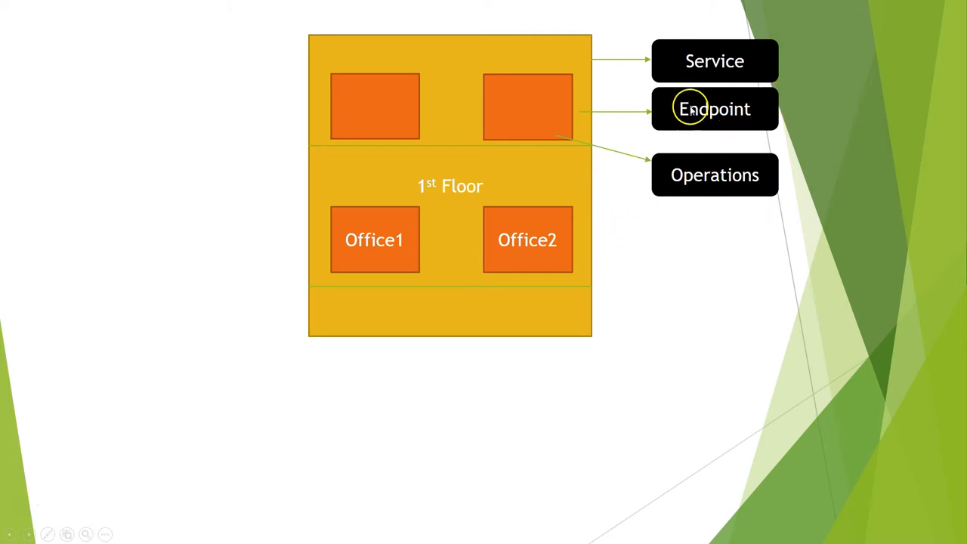
mouse_move(878, 181)
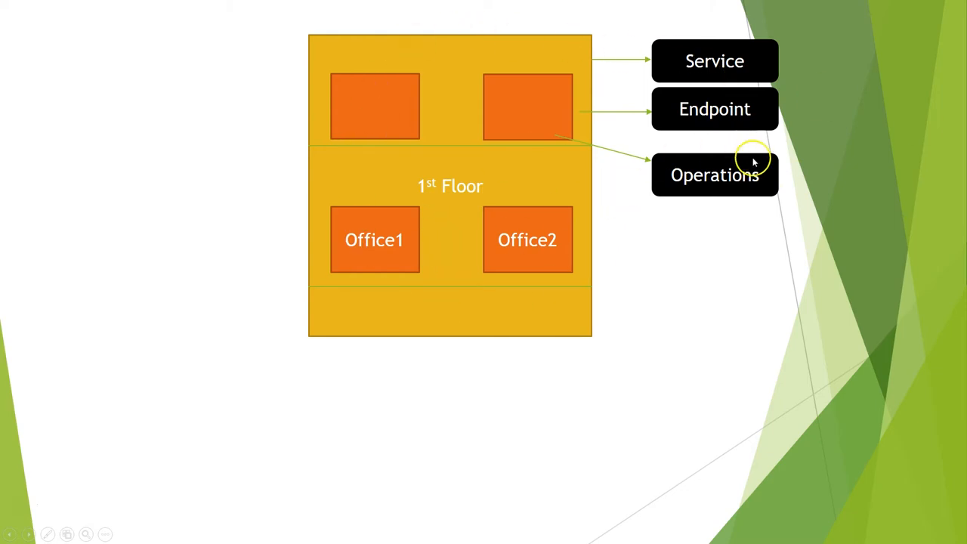
mouse_move(547, 166)
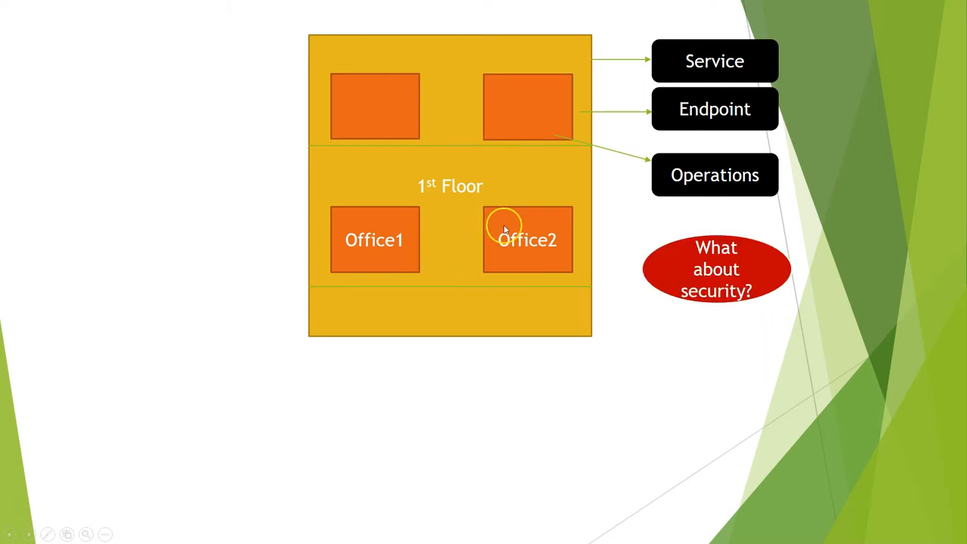
mouse_move(432, 195)
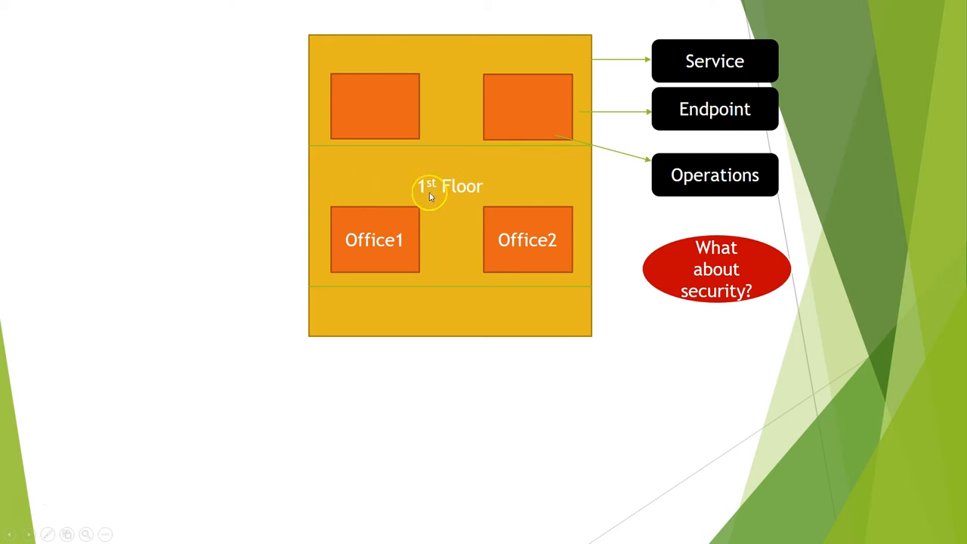
mouse_move(326, 204)
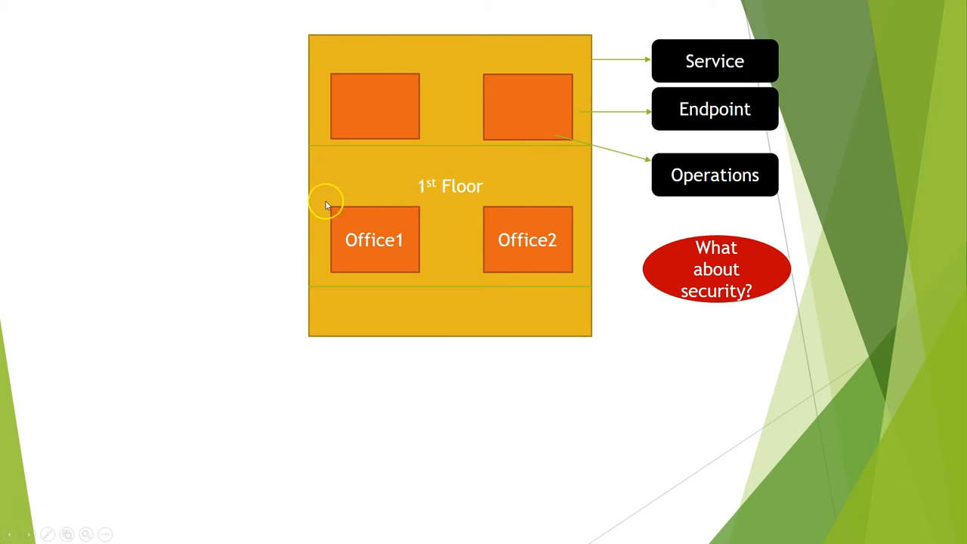
mouse_move(357, 274)
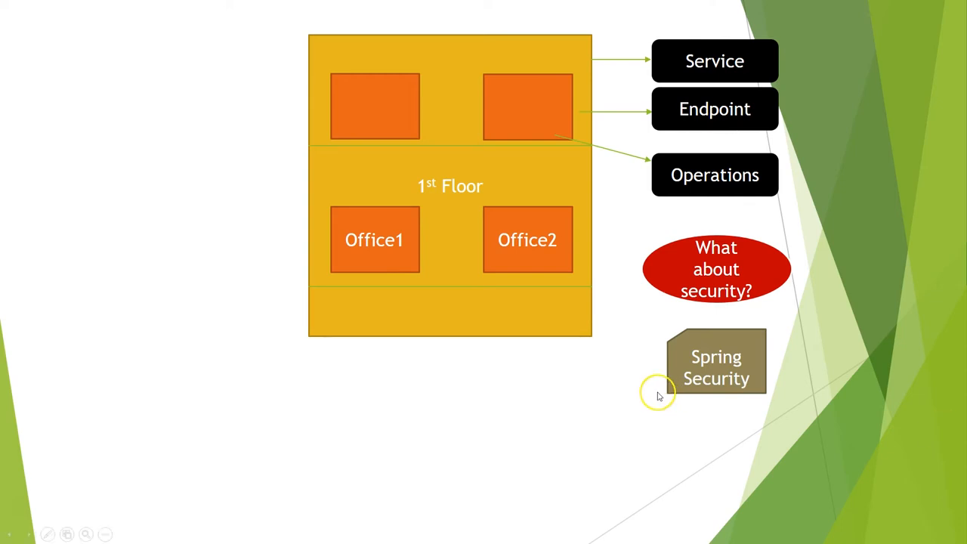
mouse_move(716, 393)
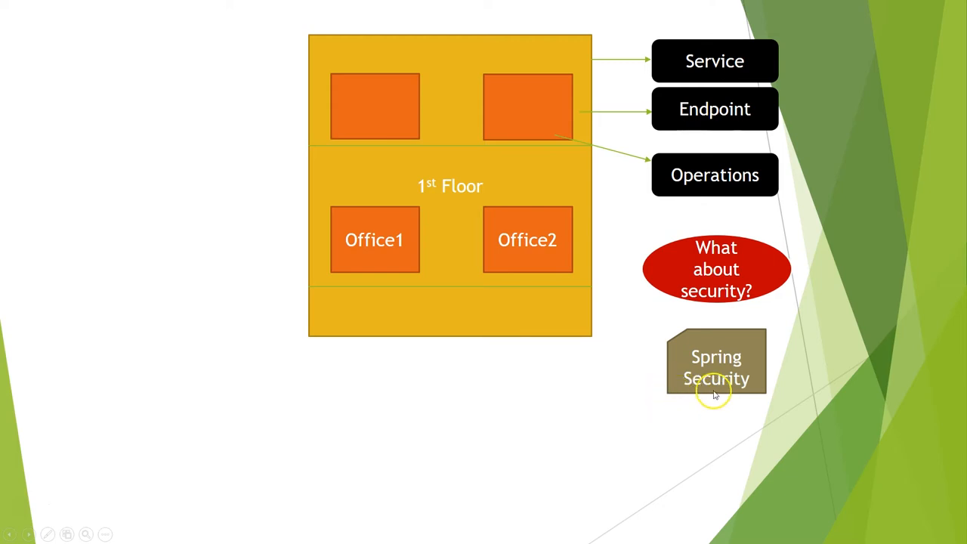
mouse_move(553, 319)
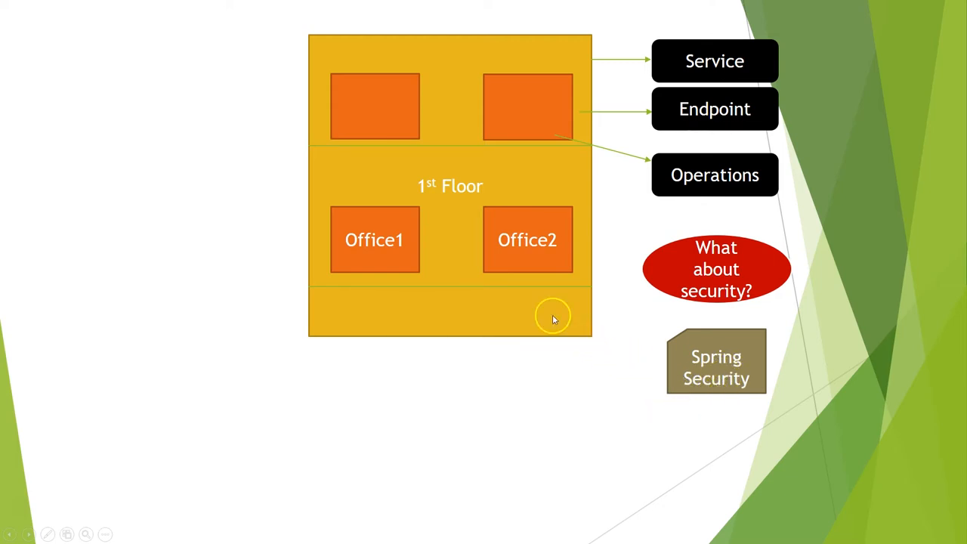
mouse_move(382, 105)
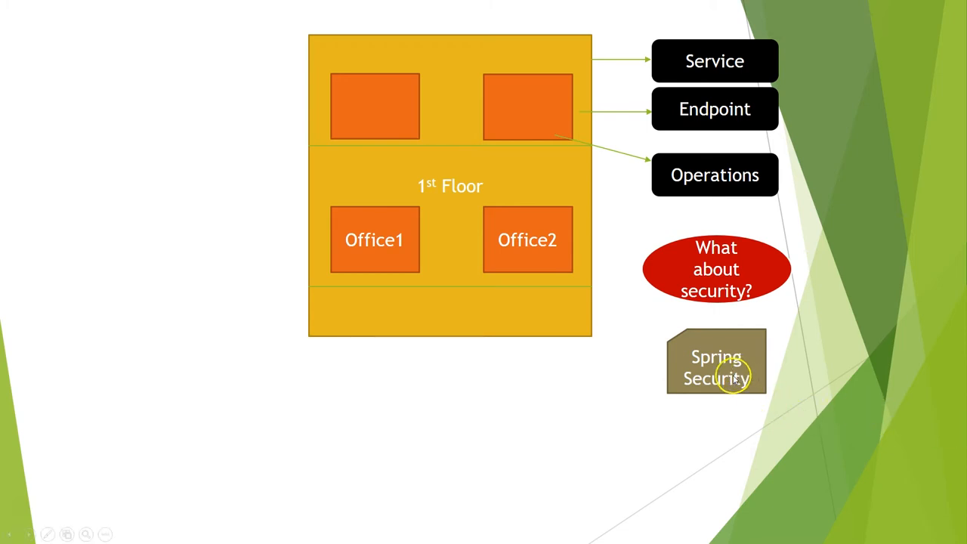
mouse_move(586, 138)
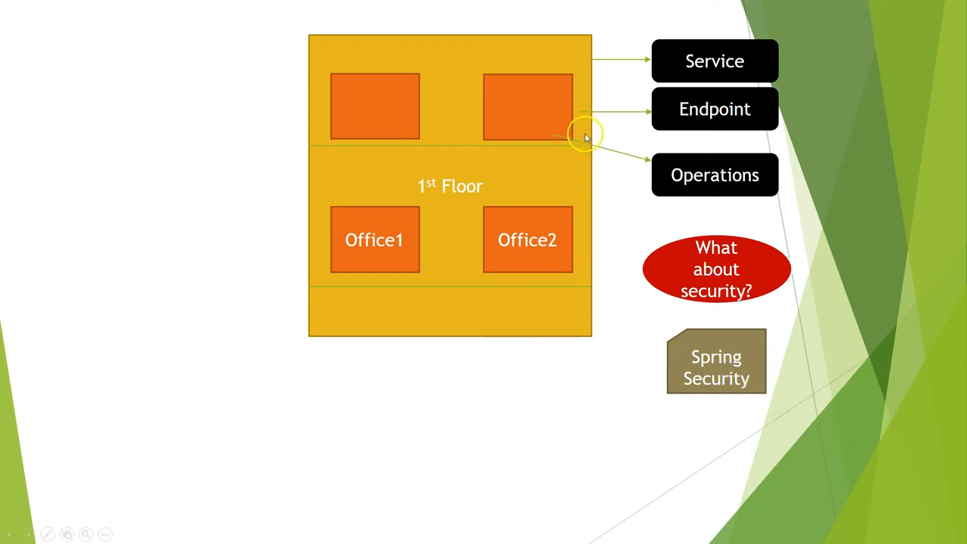
mouse_move(574, 85)
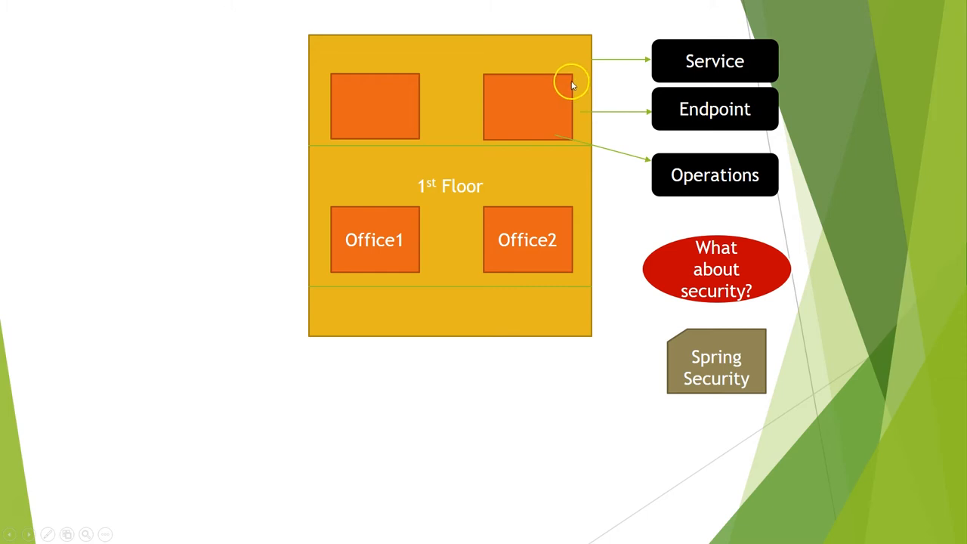
mouse_move(752, 293)
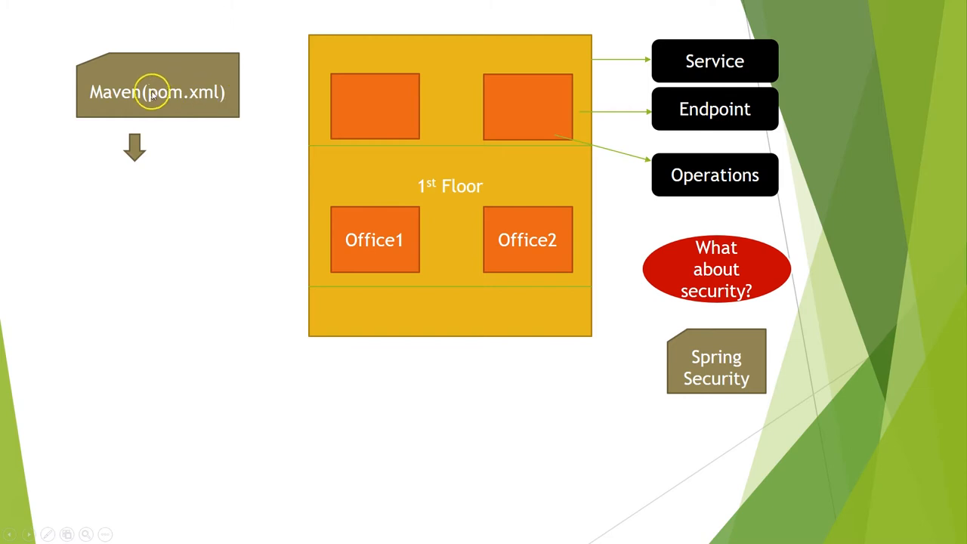
mouse_move(167, 108)
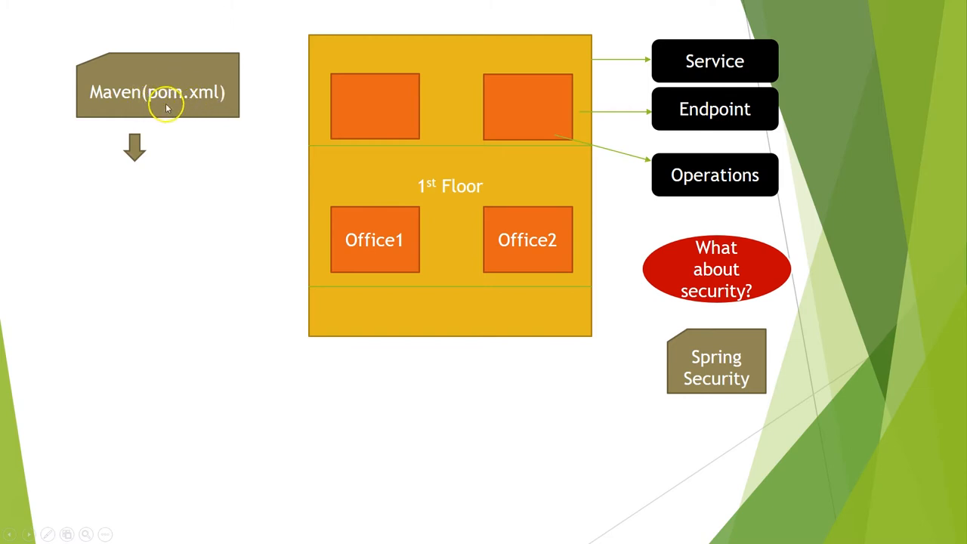
mouse_move(190, 108)
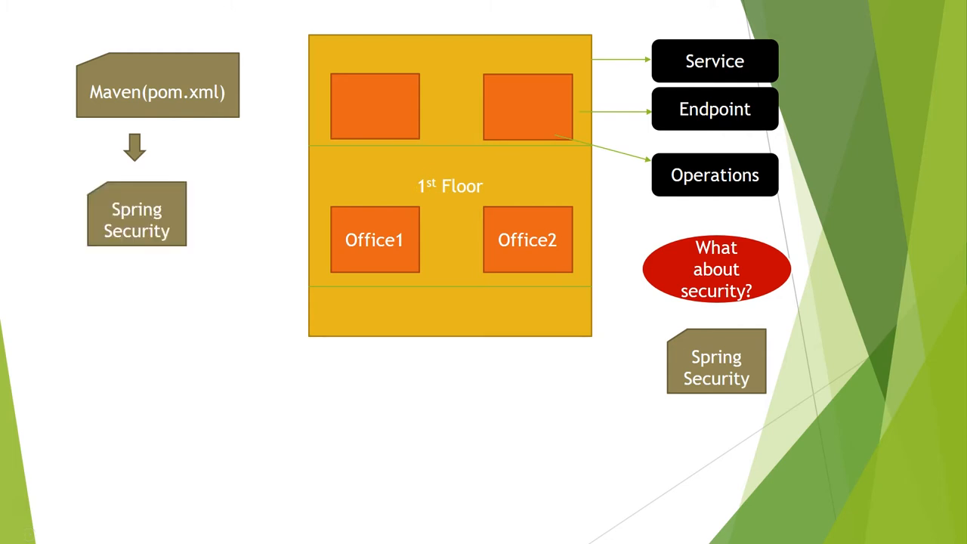
mouse_move(821, 462)
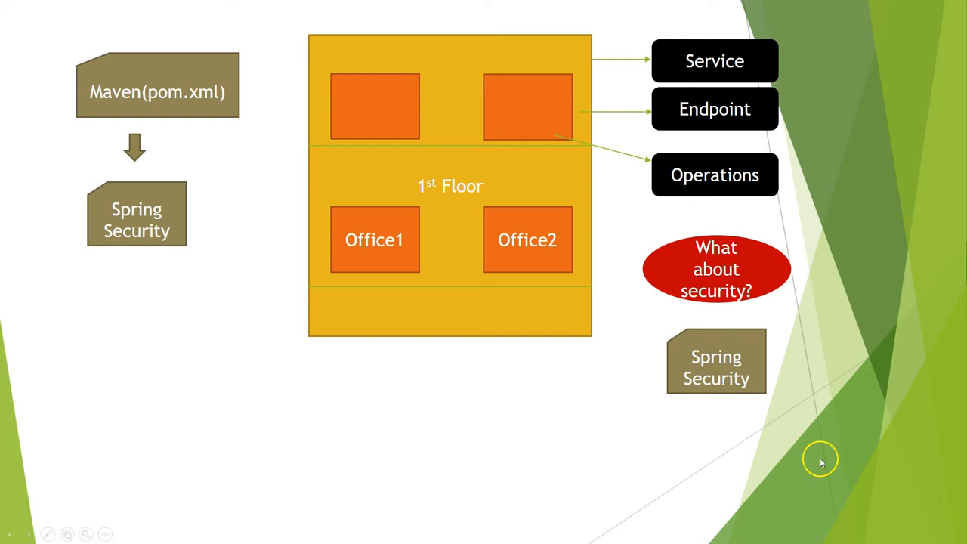
mouse_move(124, 242)
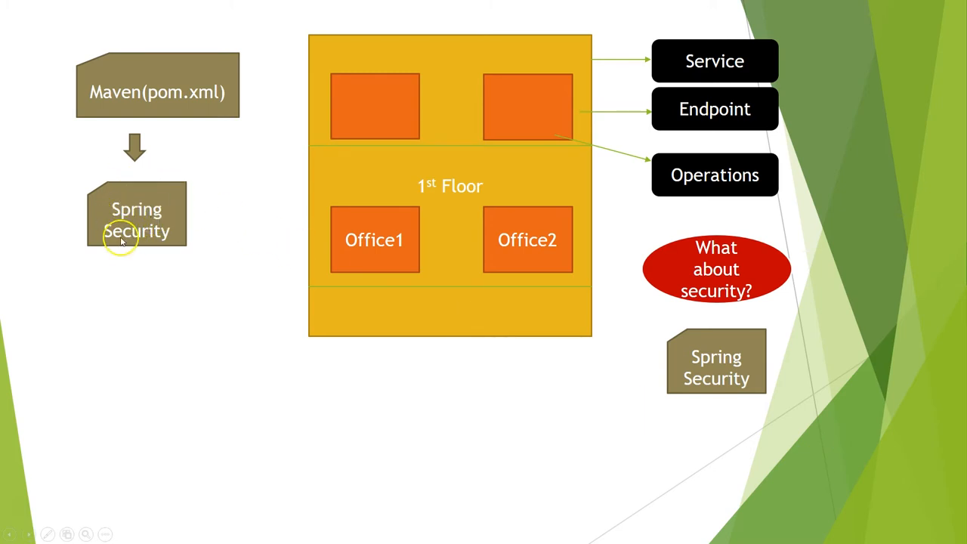
mouse_move(177, 301)
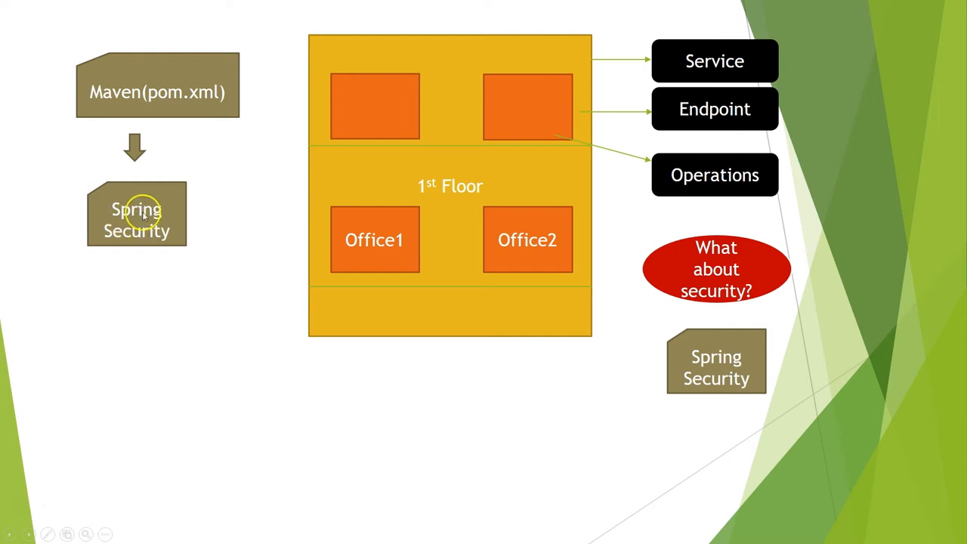
mouse_move(210, 250)
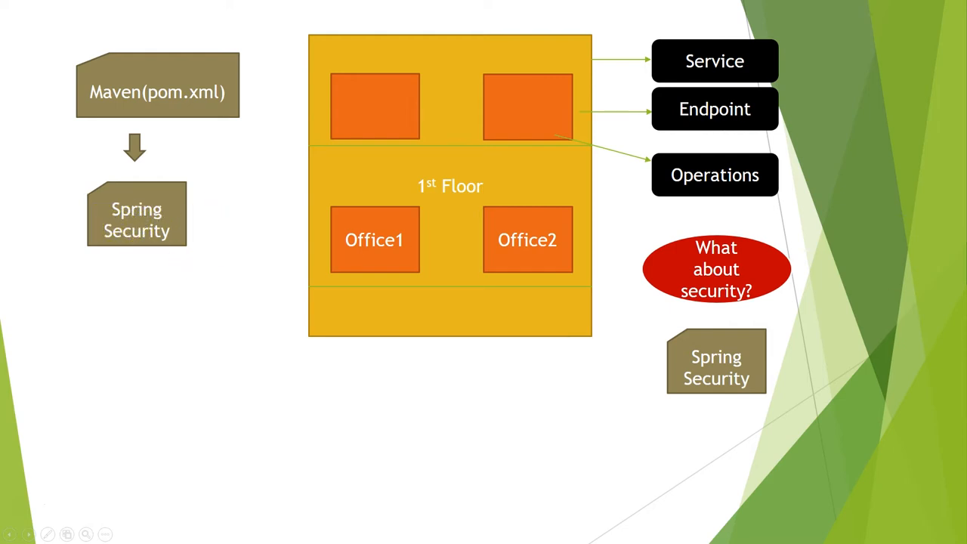
mouse_move(269, 227)
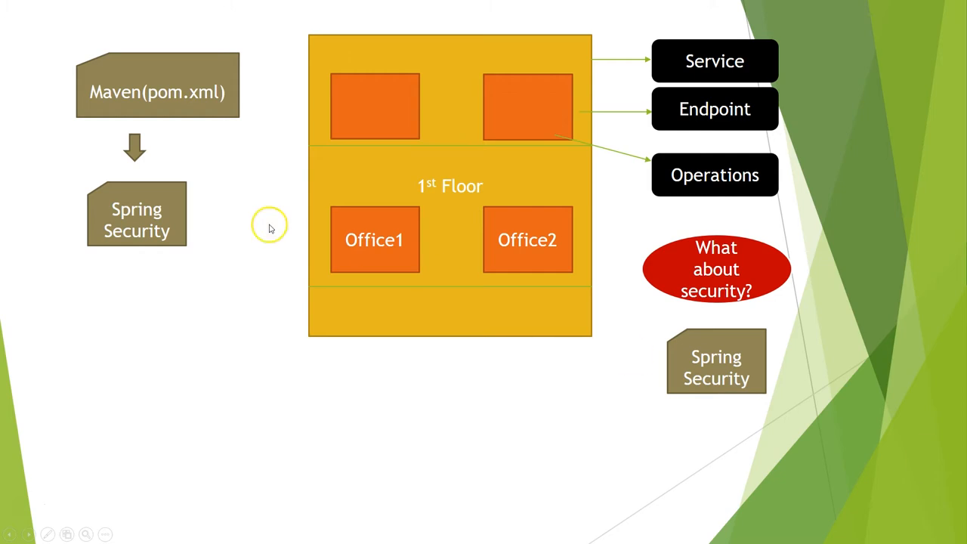
mouse_move(332, 253)
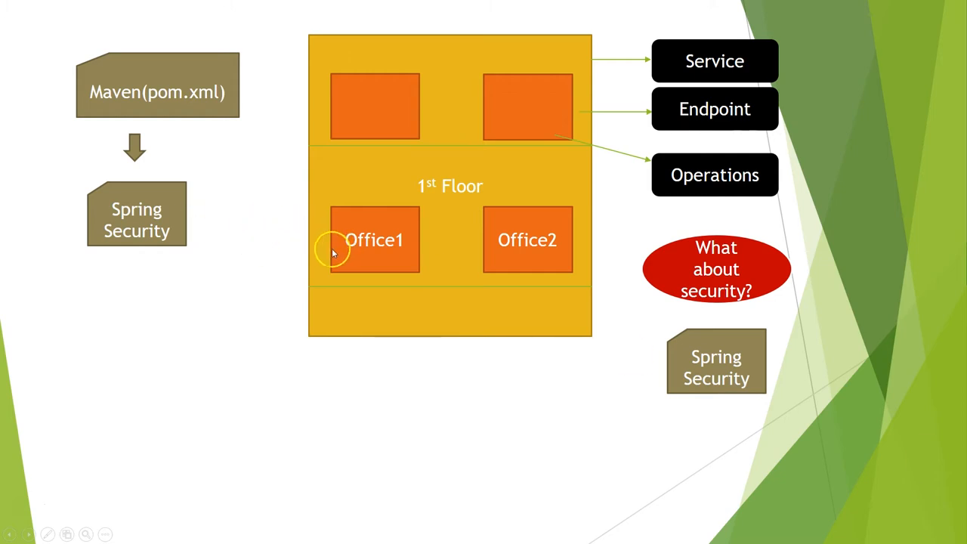
mouse_move(430, 193)
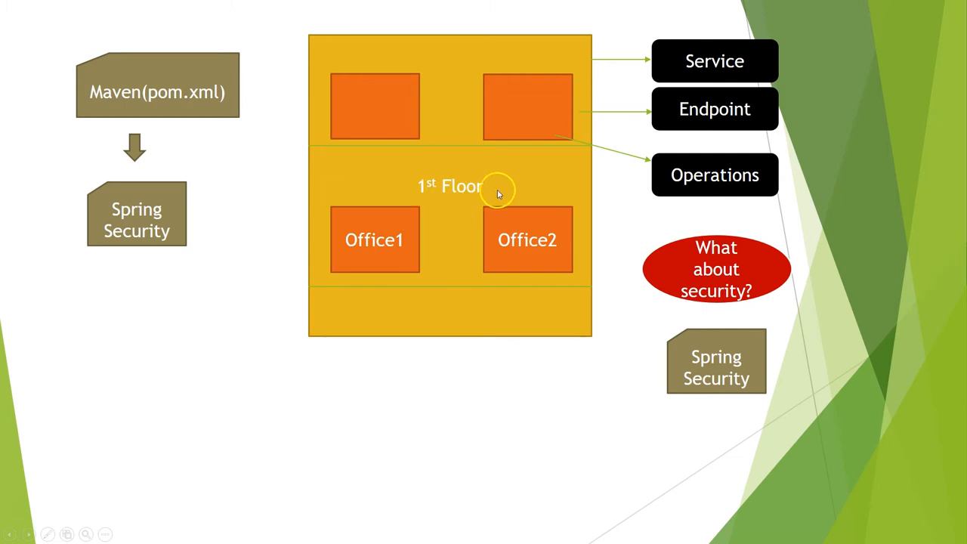
mouse_move(384, 199)
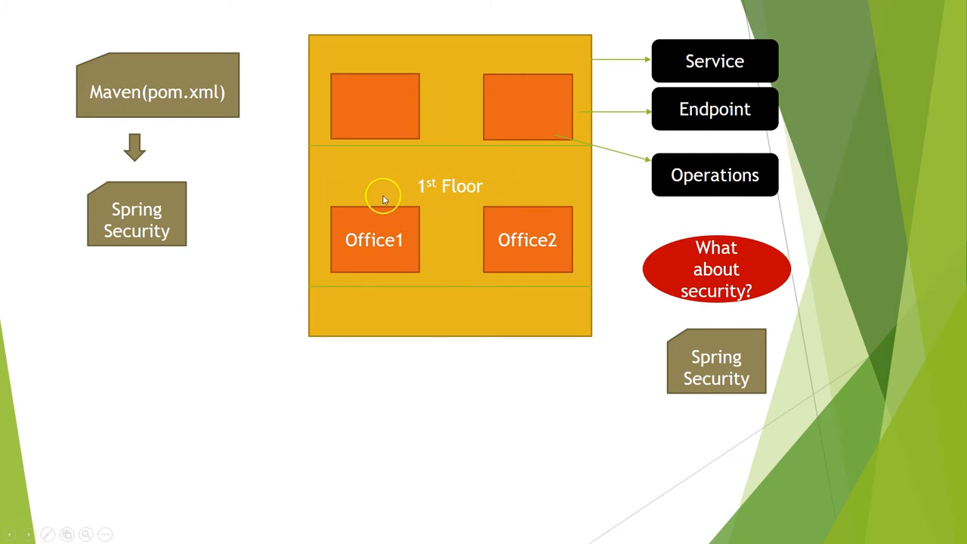
mouse_move(480, 193)
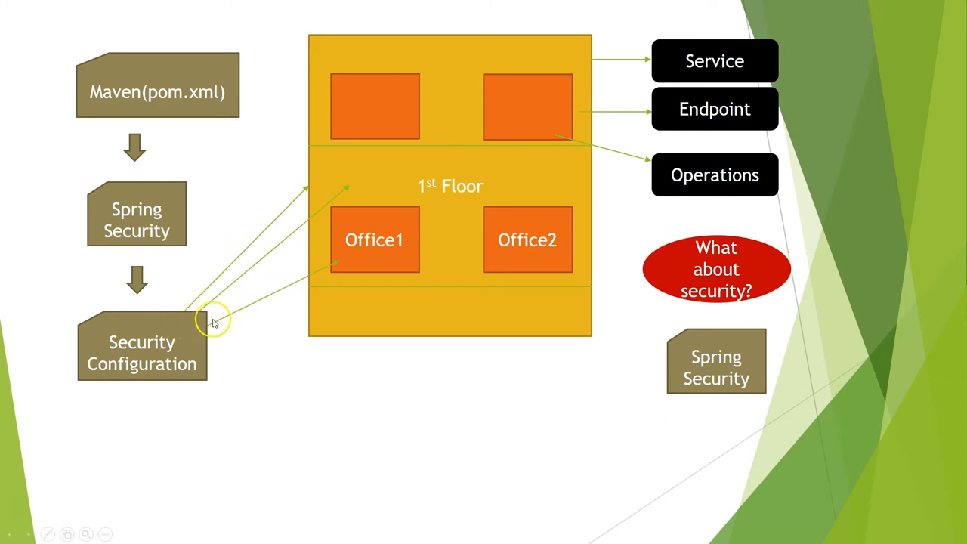
mouse_move(462, 239)
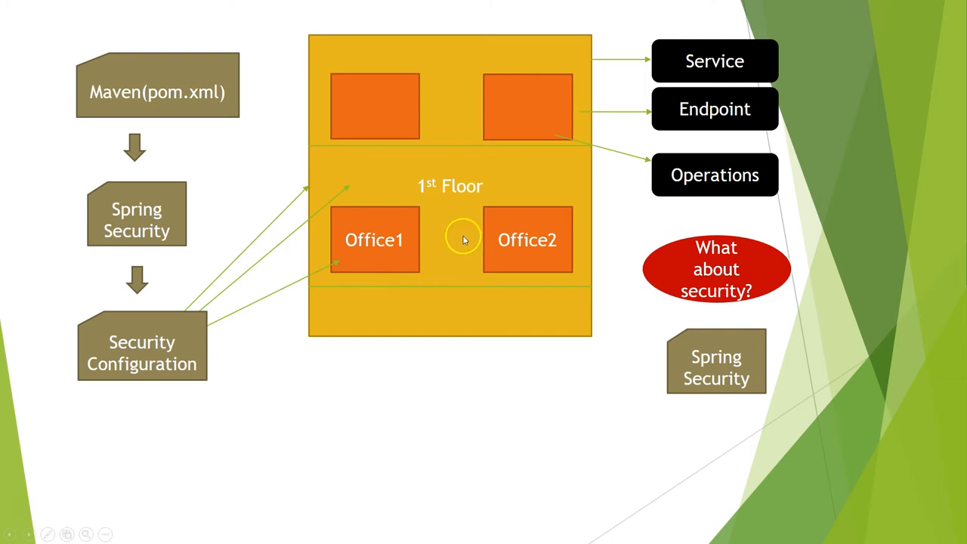
mouse_move(420, 248)
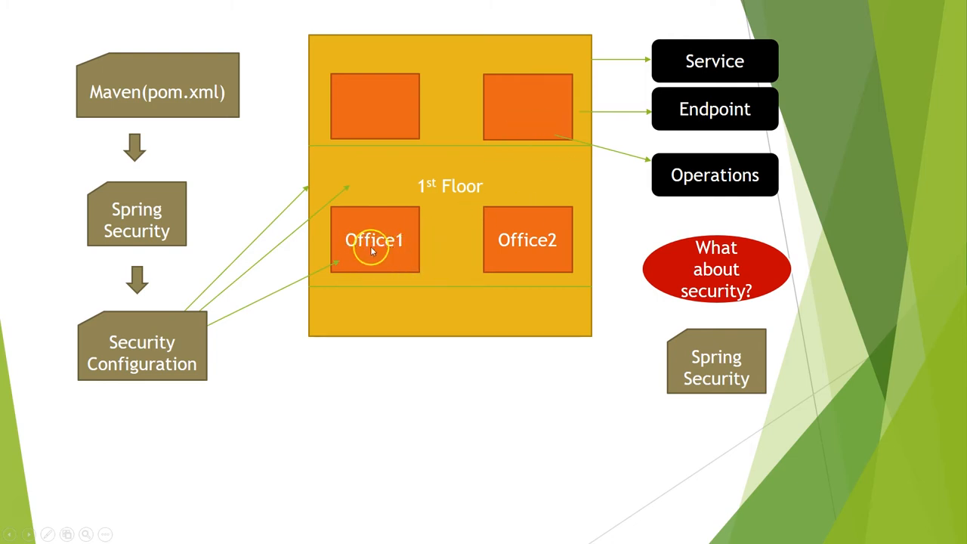
mouse_move(470, 418)
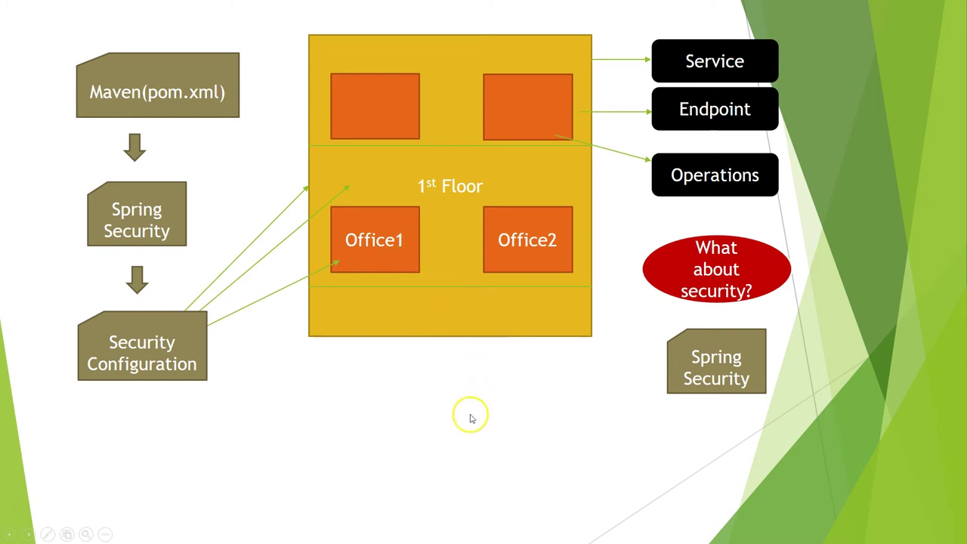
mouse_move(442, 223)
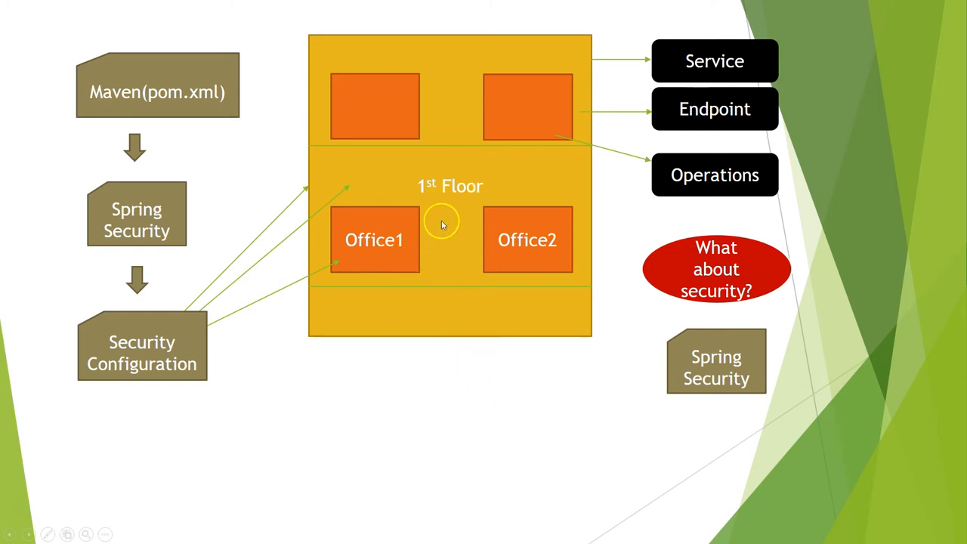
mouse_move(505, 173)
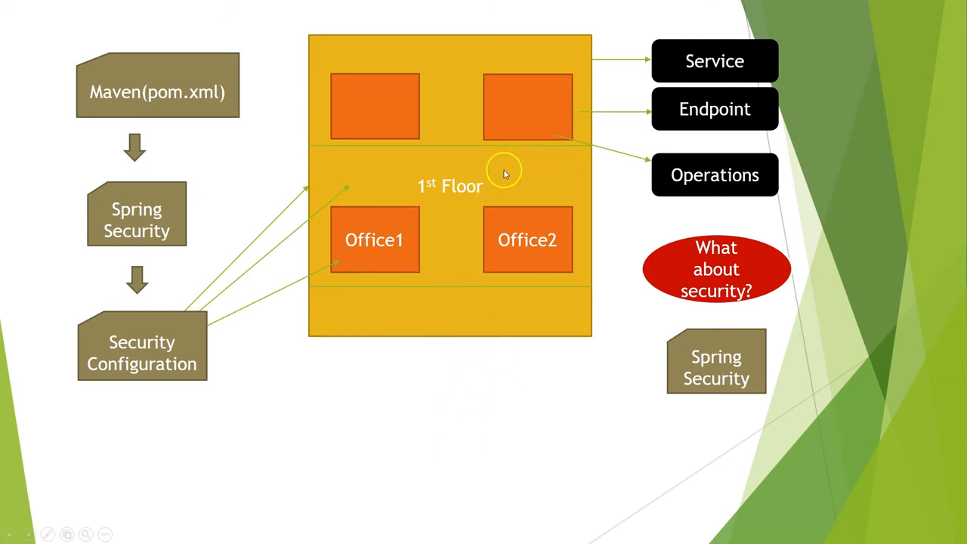
mouse_move(692, 182)
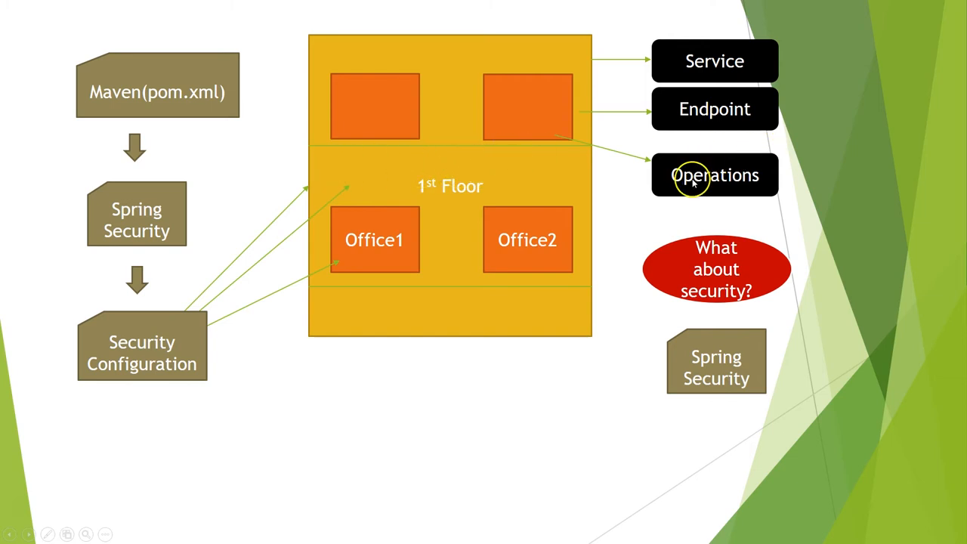
mouse_move(406, 237)
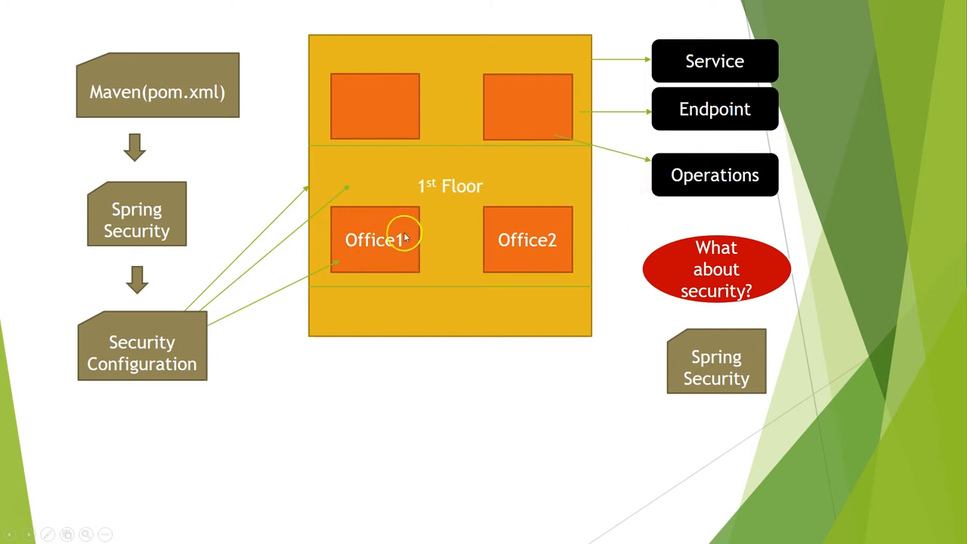
mouse_move(376, 233)
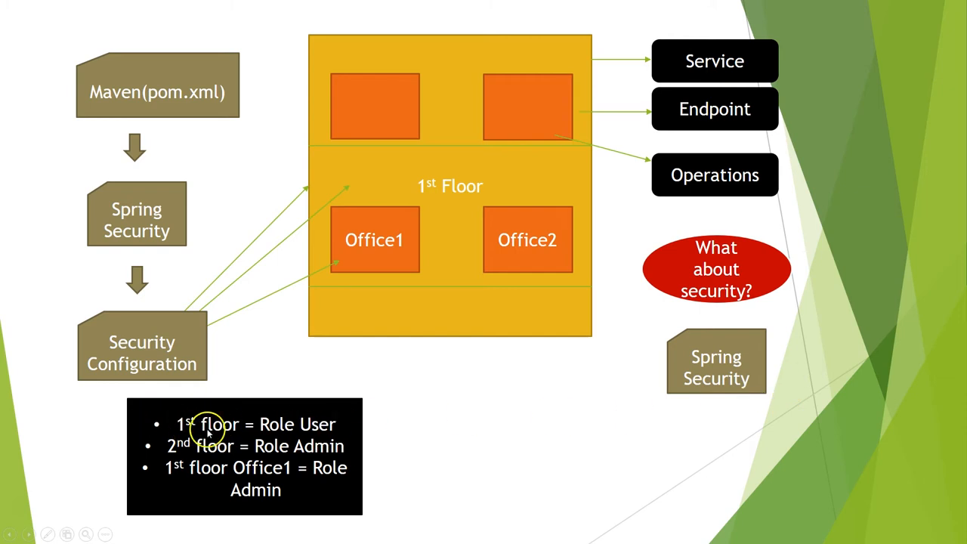
mouse_move(313, 435)
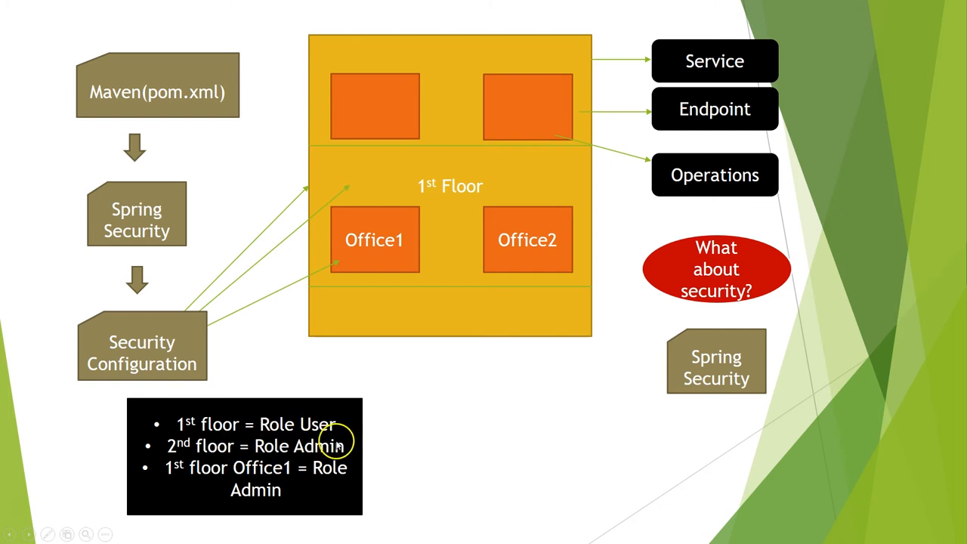
mouse_move(172, 474)
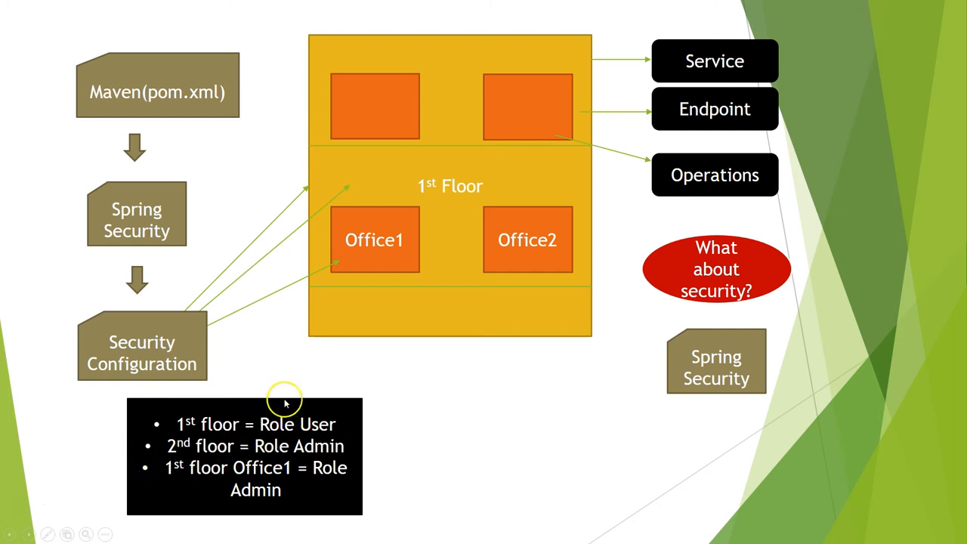
mouse_move(182, 487)
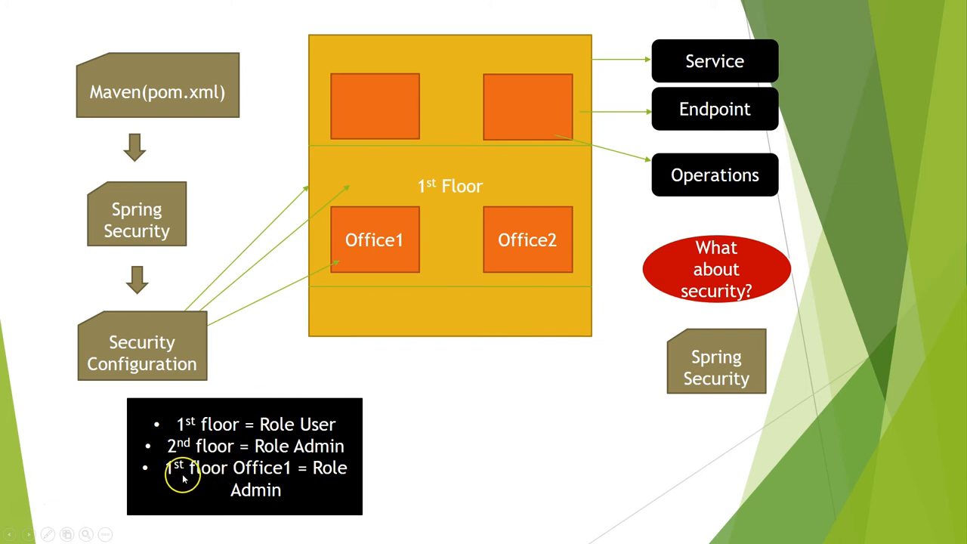
mouse_move(363, 296)
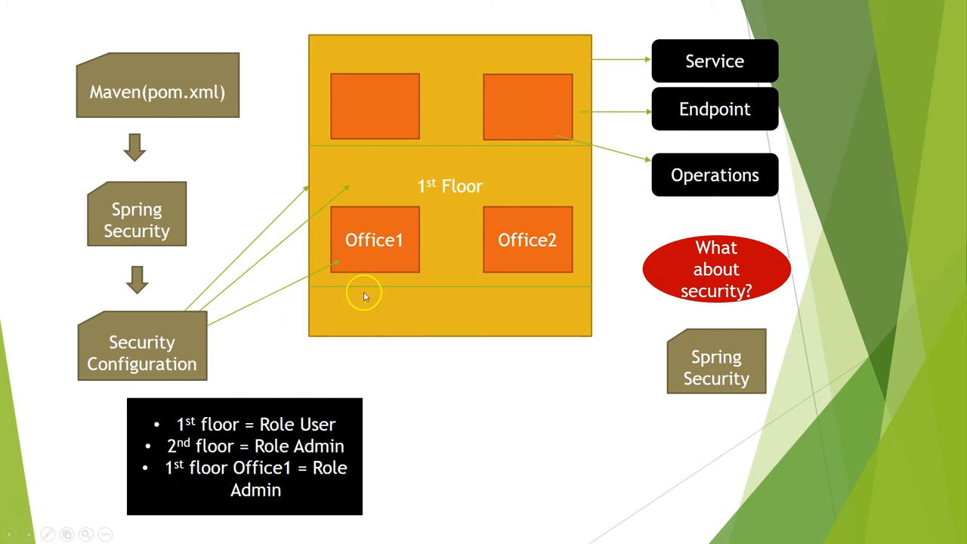
mouse_move(208, 508)
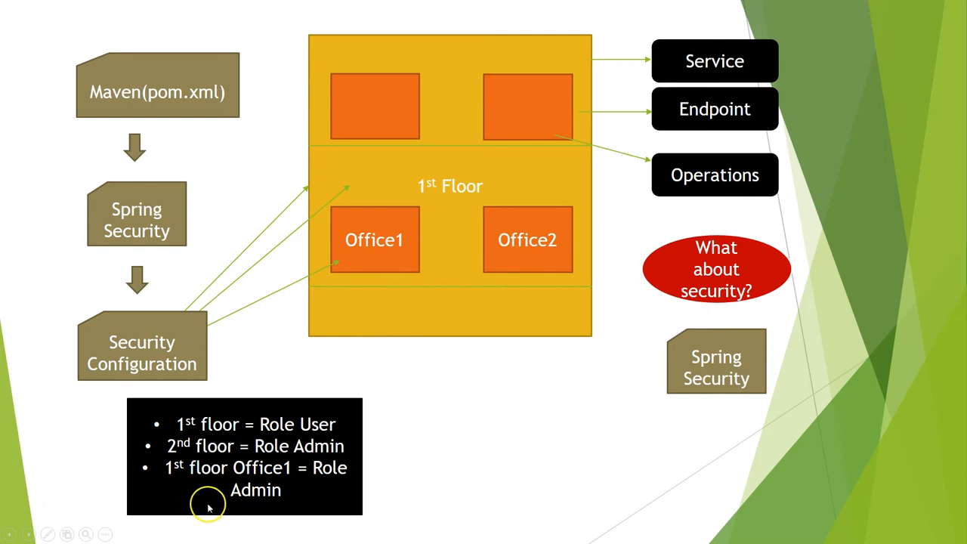
mouse_move(357, 411)
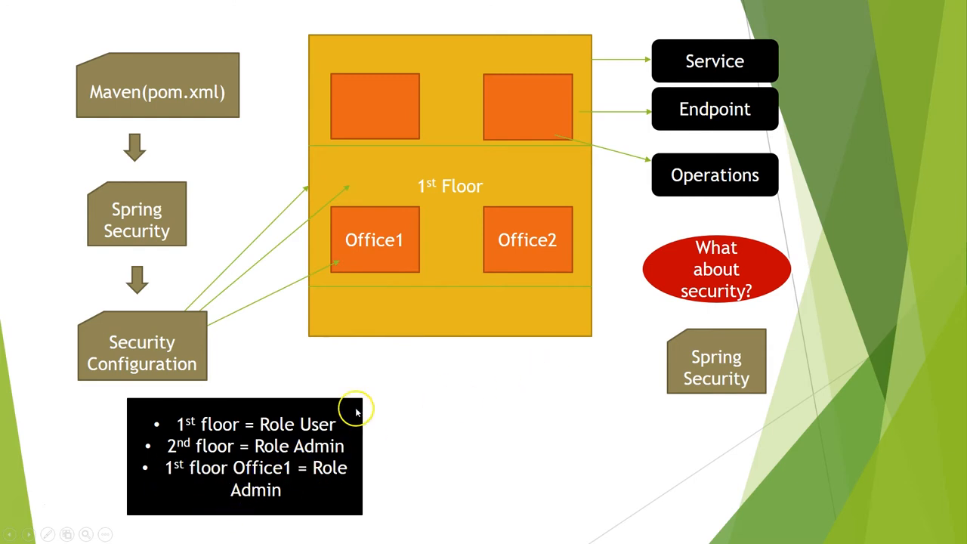
mouse_move(441, 257)
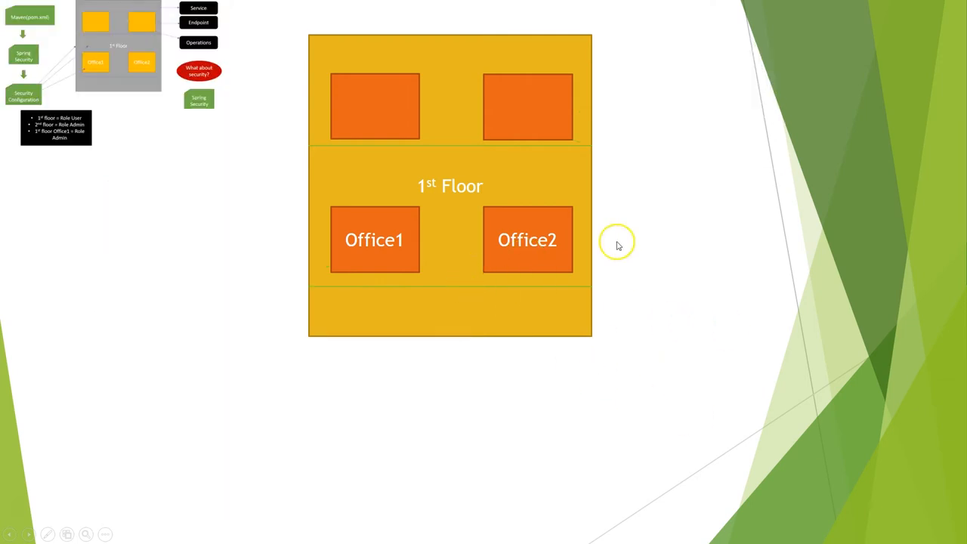
mouse_move(118, 43)
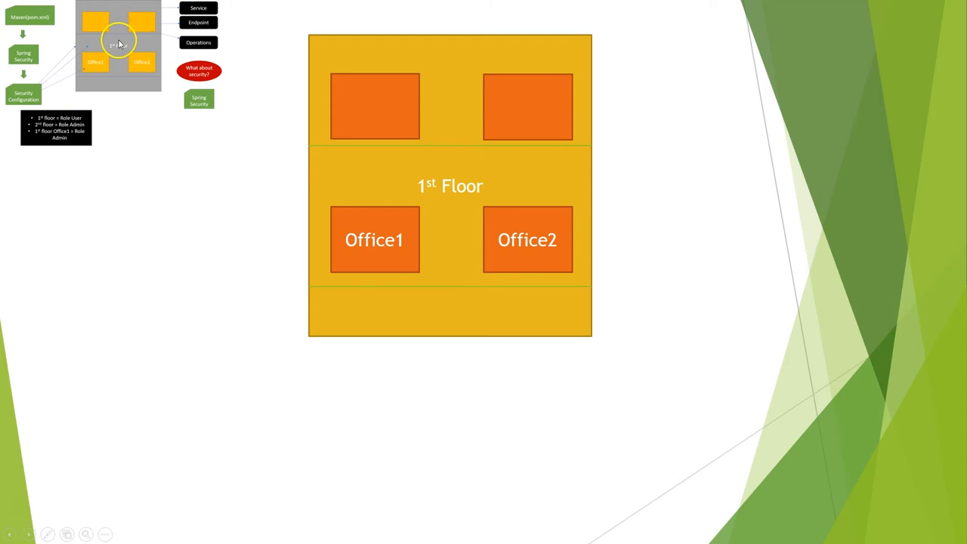
mouse_move(288, 181)
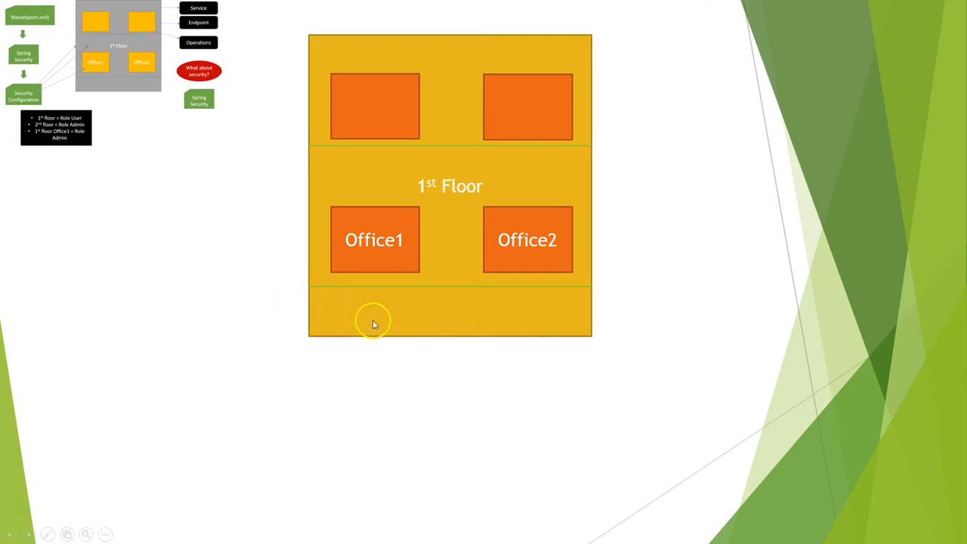
mouse_move(542, 185)
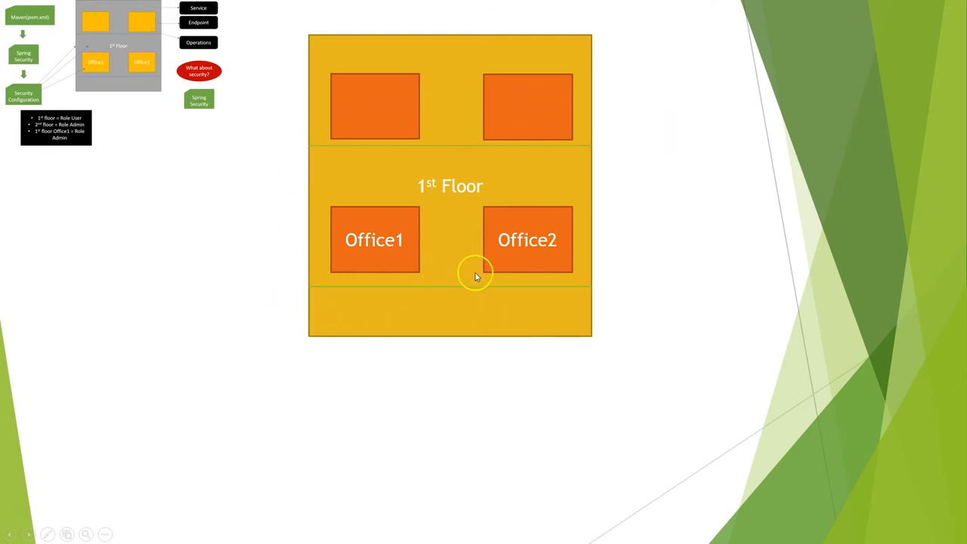
mouse_move(459, 291)
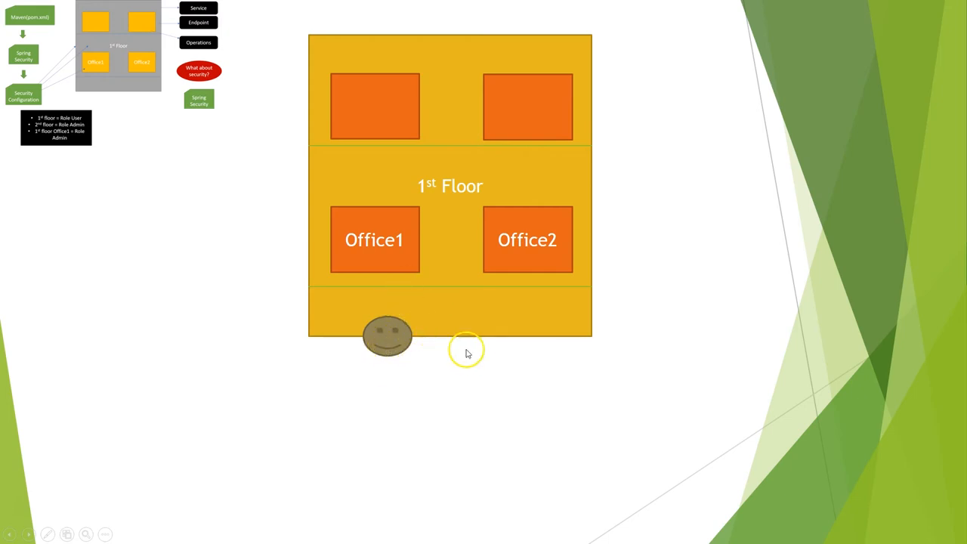
mouse_move(454, 252)
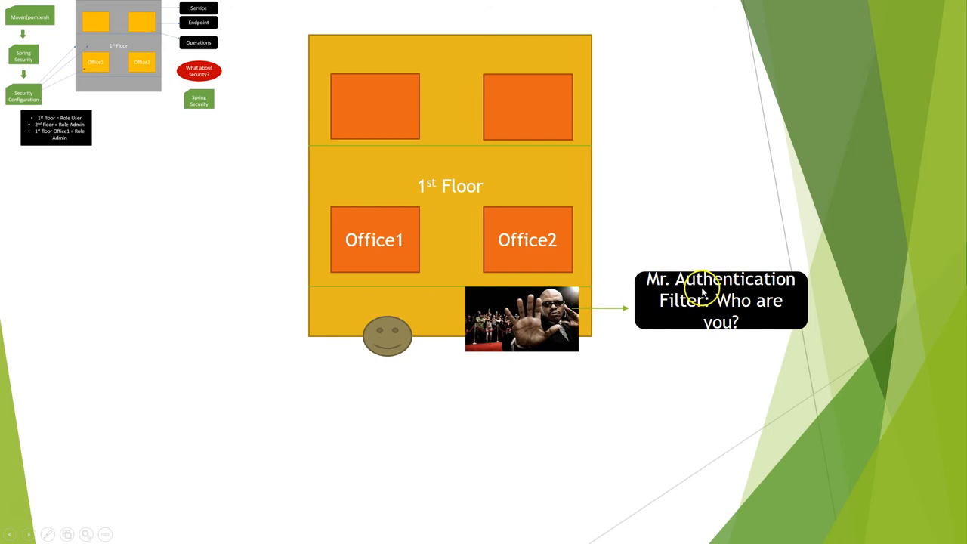
mouse_move(724, 320)
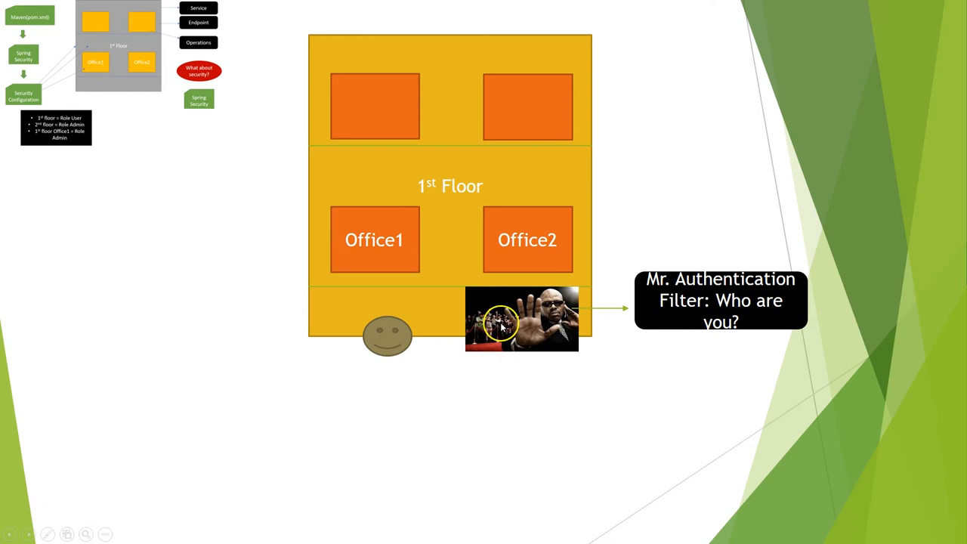
mouse_move(515, 322)
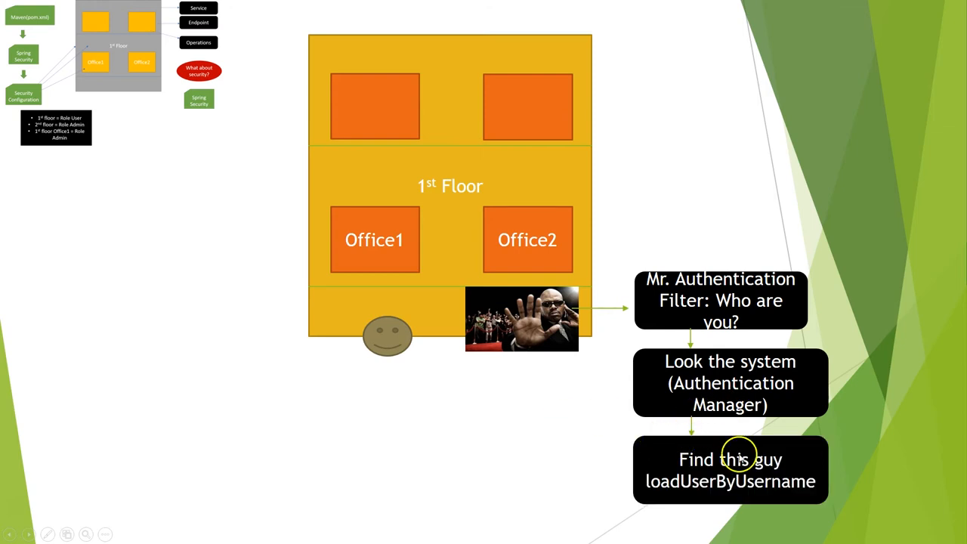
mouse_move(674, 491)
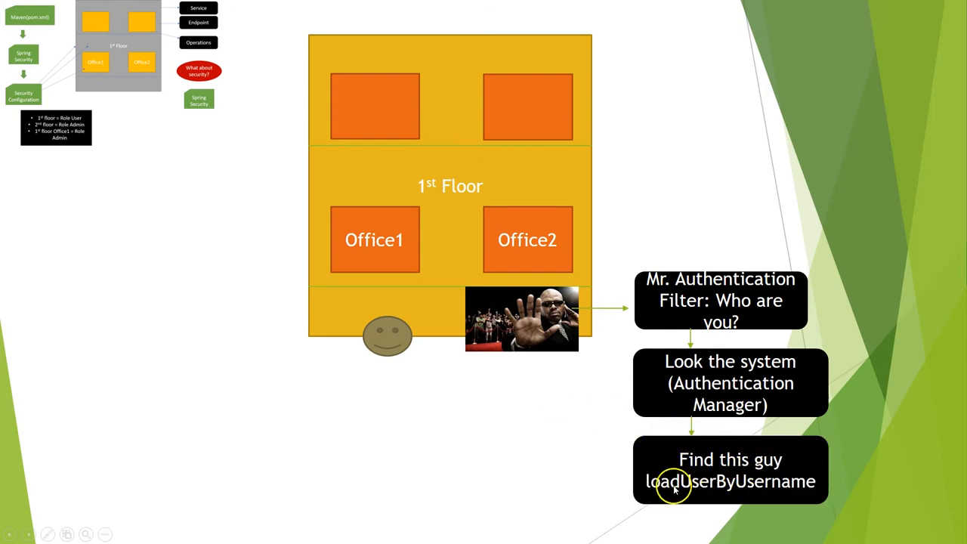
mouse_move(671, 486)
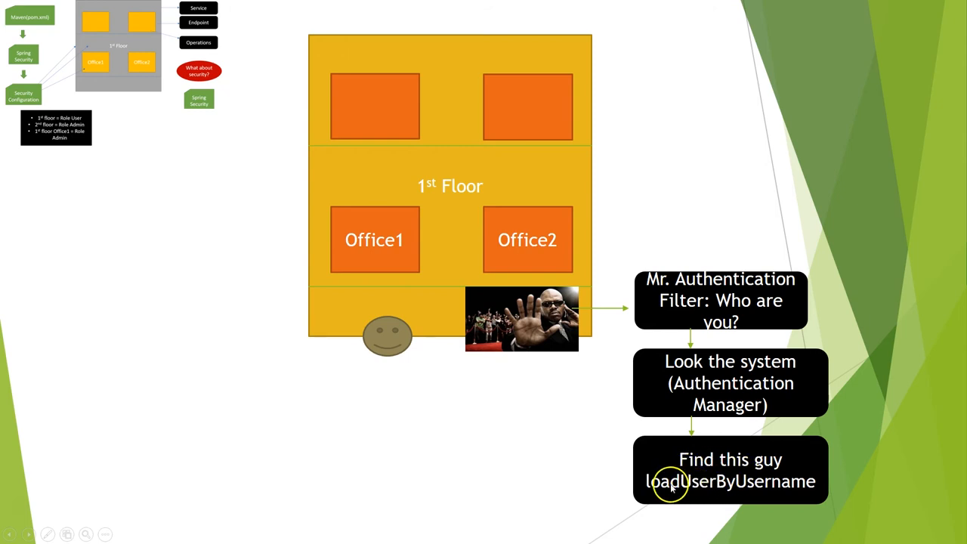
mouse_move(708, 494)
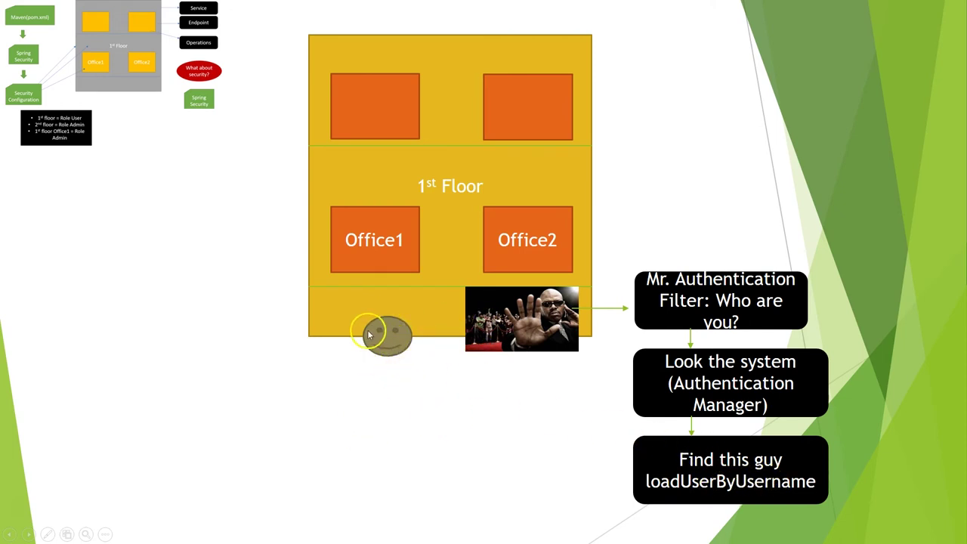
mouse_move(413, 339)
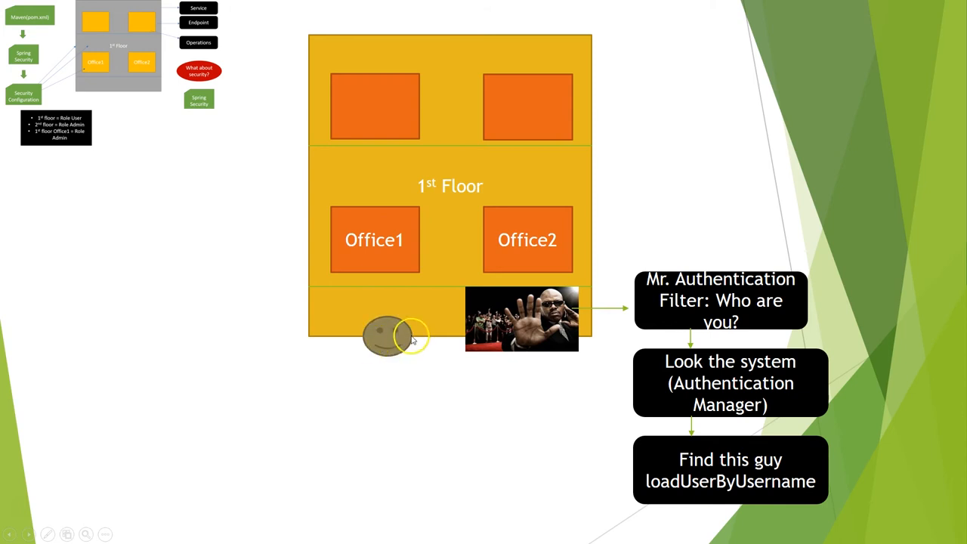
mouse_move(533, 323)
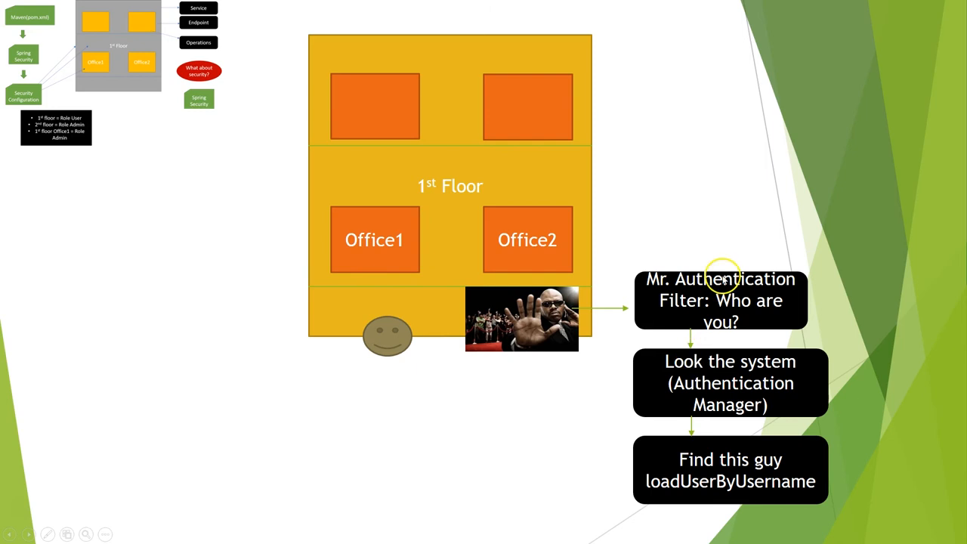
mouse_move(709, 373)
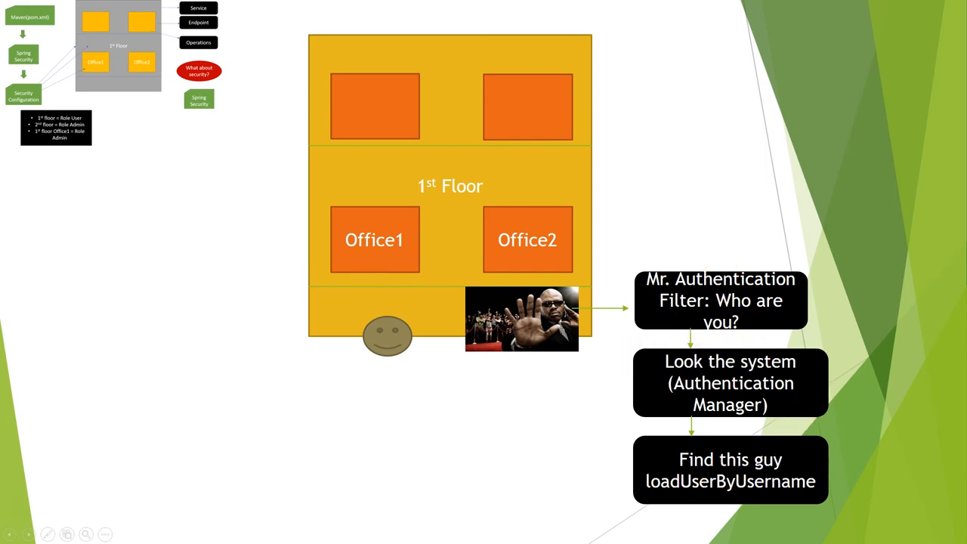
mouse_move(694, 506)
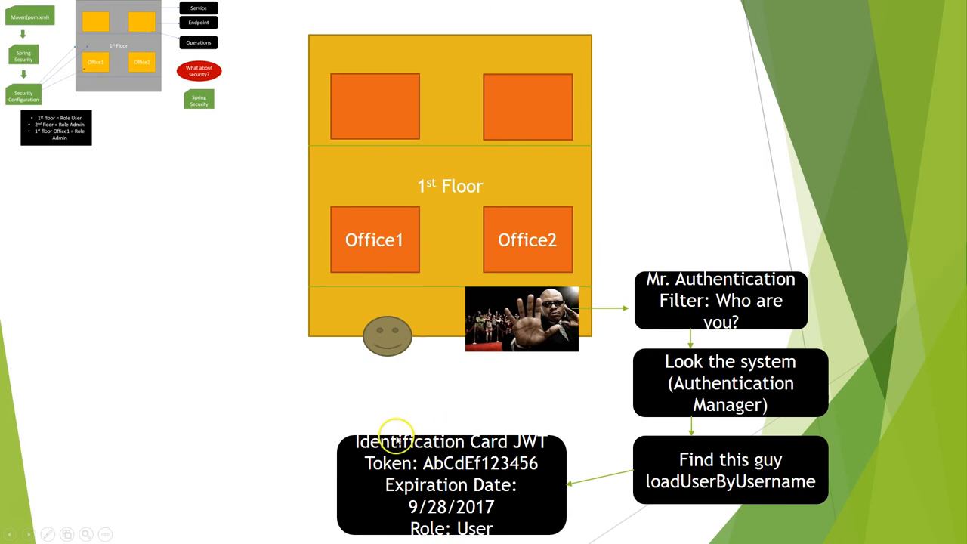
mouse_move(514, 450)
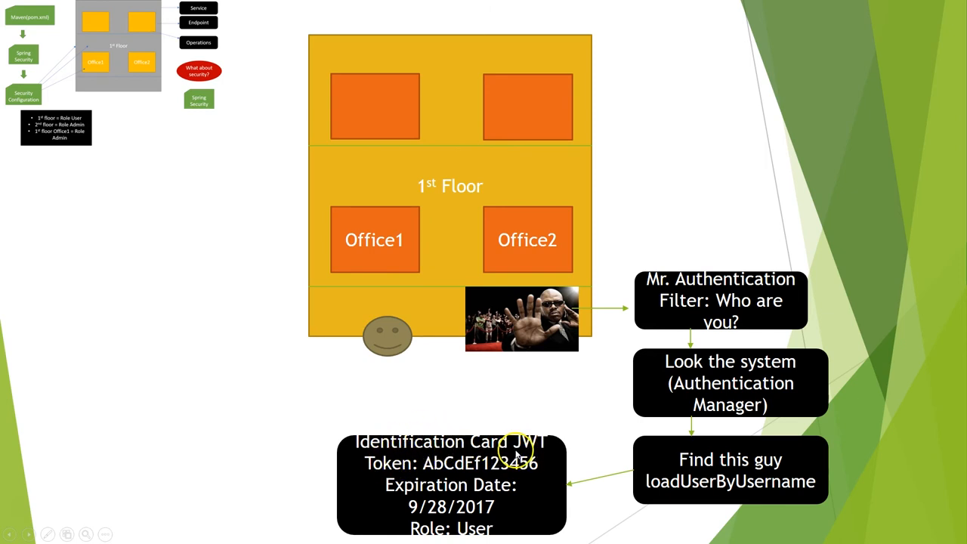
mouse_move(367, 457)
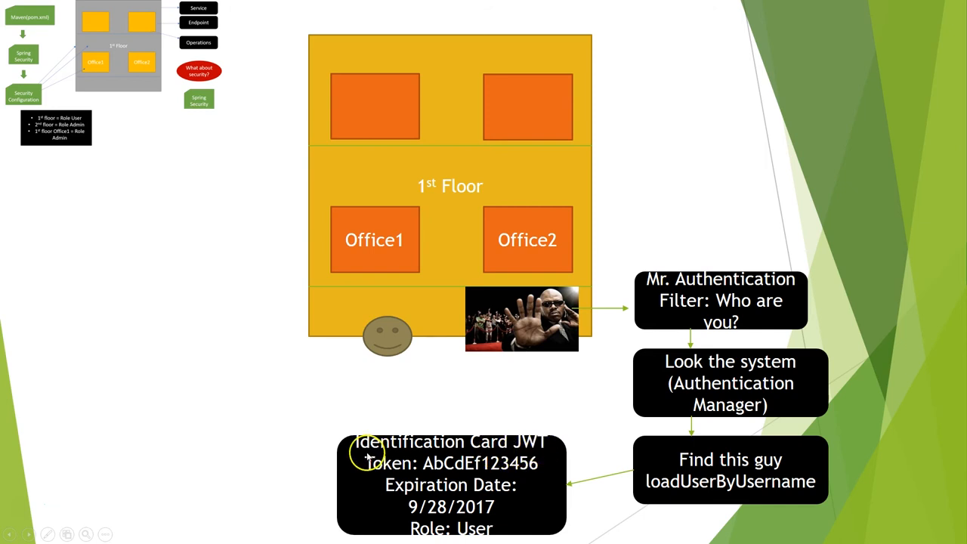
mouse_move(412, 463)
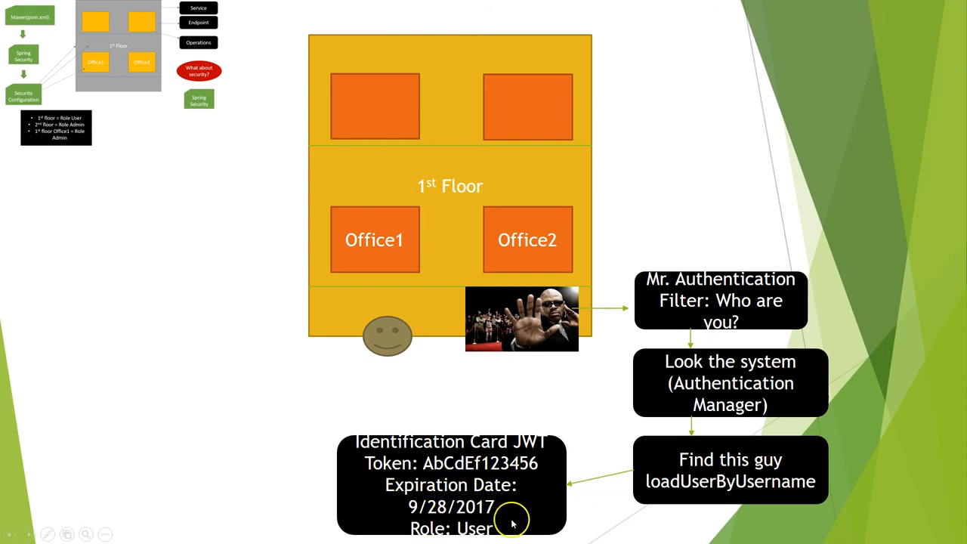
mouse_move(488, 524)
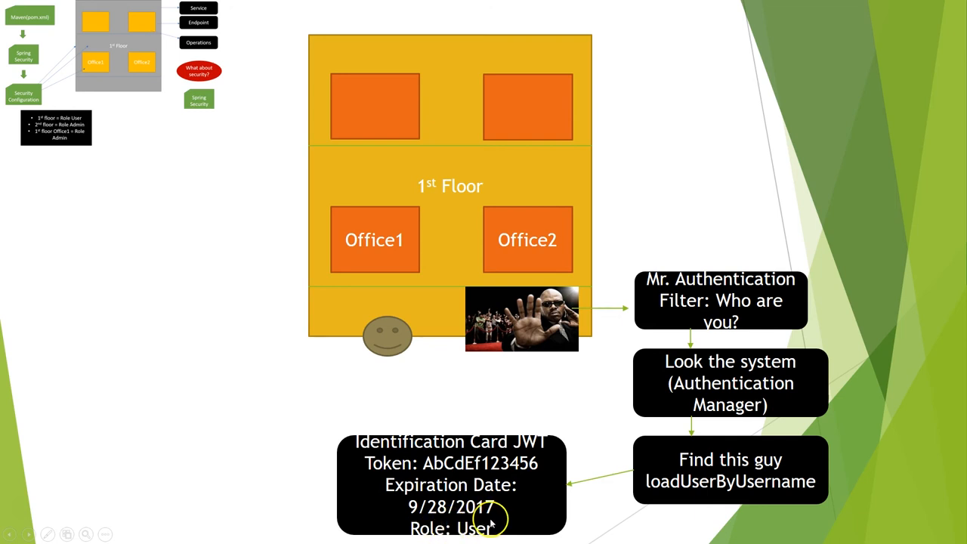
mouse_move(463, 535)
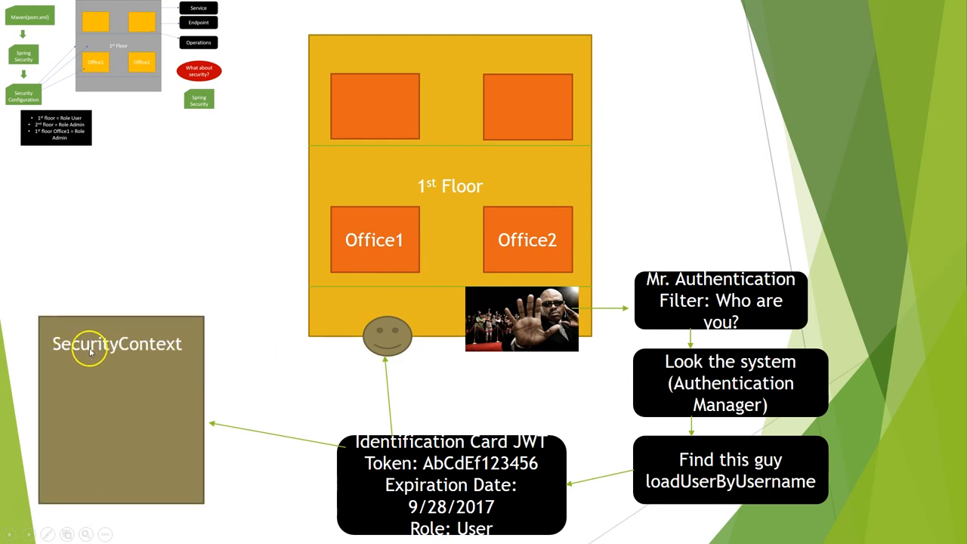
mouse_move(461, 466)
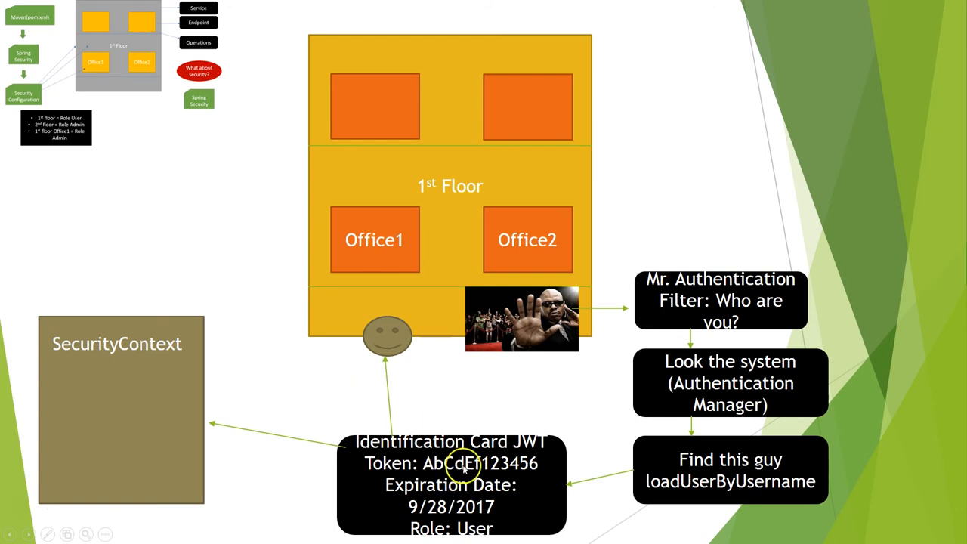
mouse_move(191, 382)
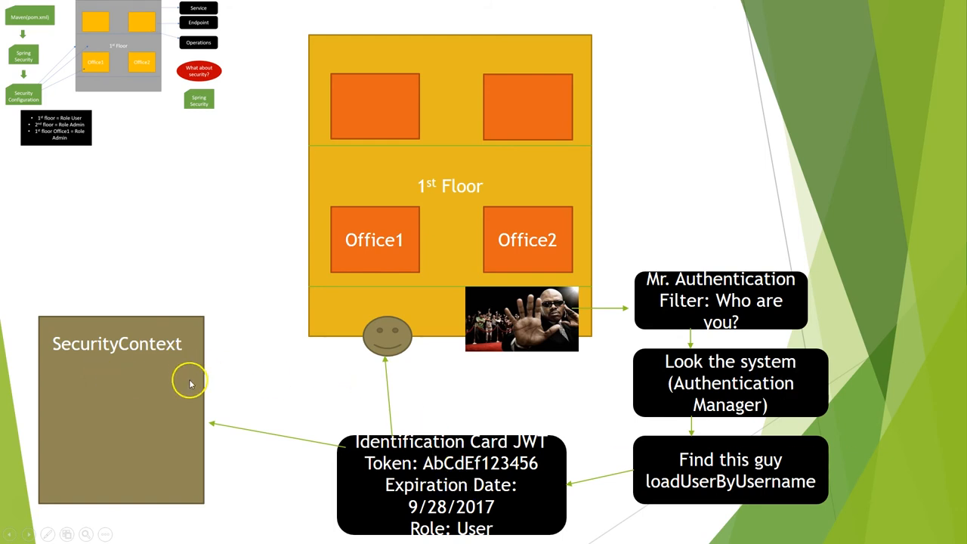
mouse_move(88, 362)
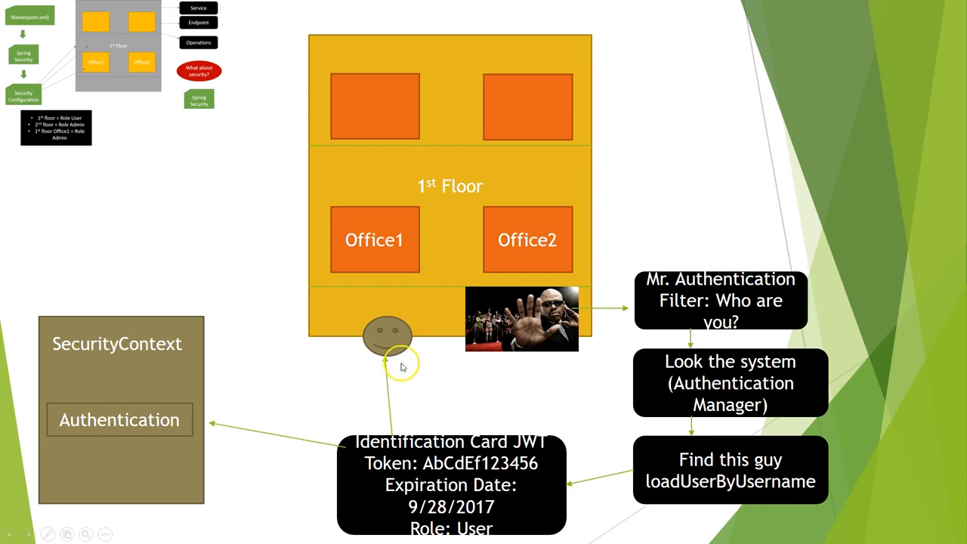
mouse_move(304, 351)
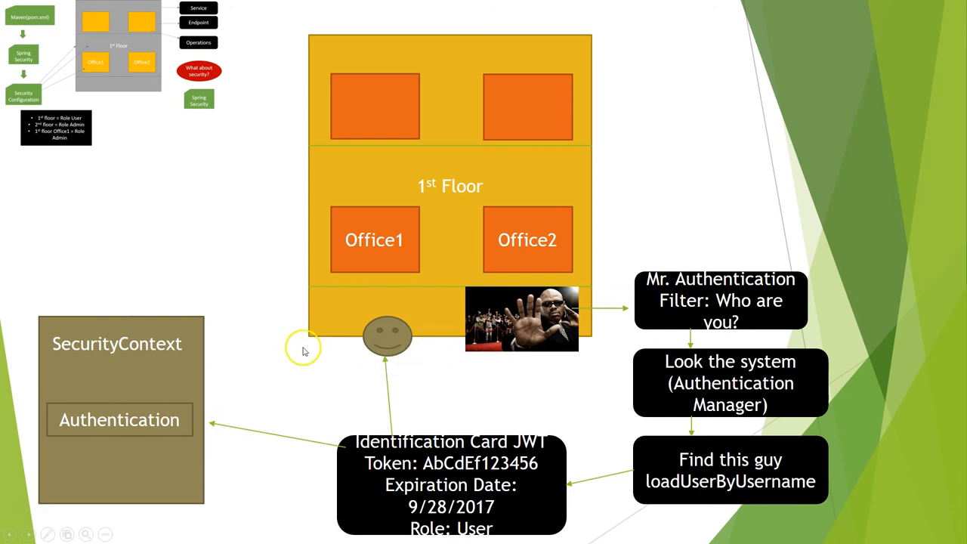
mouse_move(410, 340)
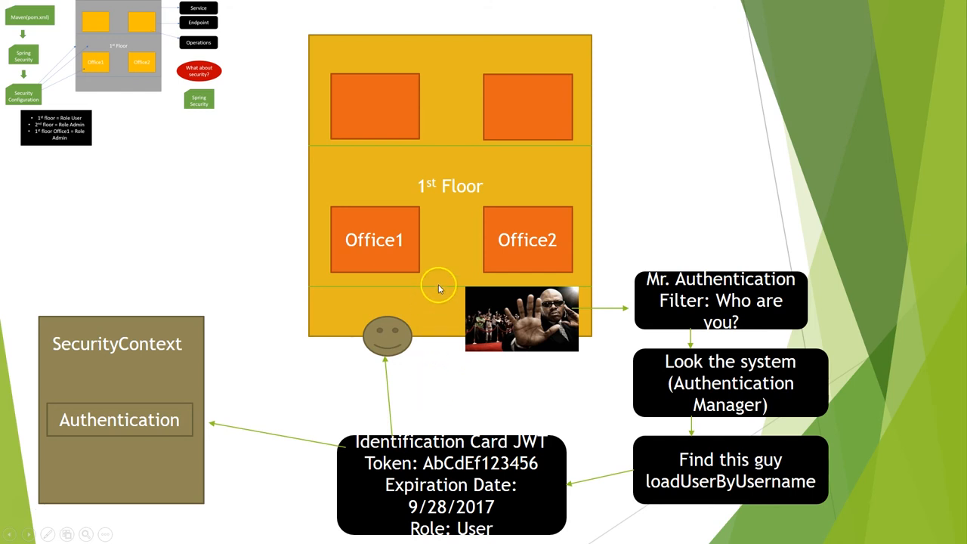
mouse_move(460, 273)
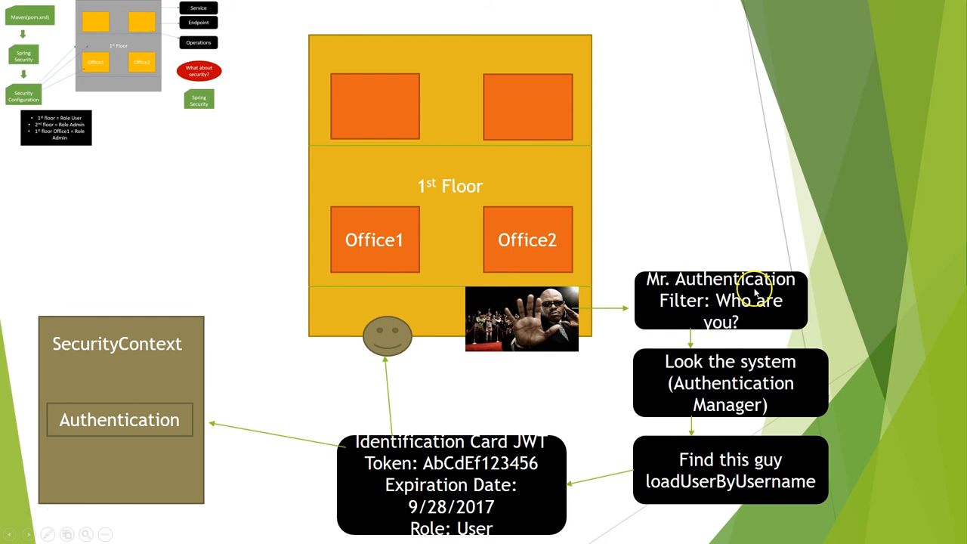
mouse_move(404, 149)
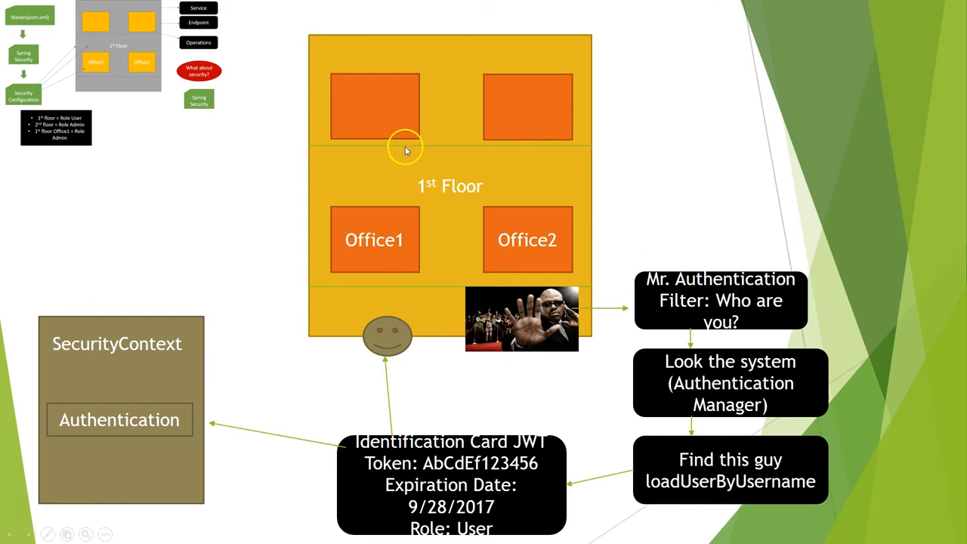
mouse_move(515, 169)
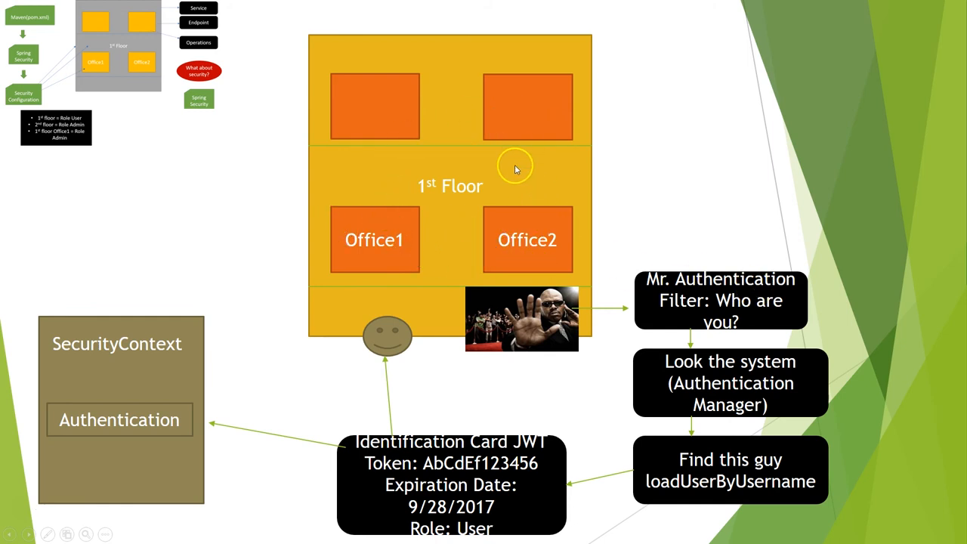
mouse_move(402, 340)
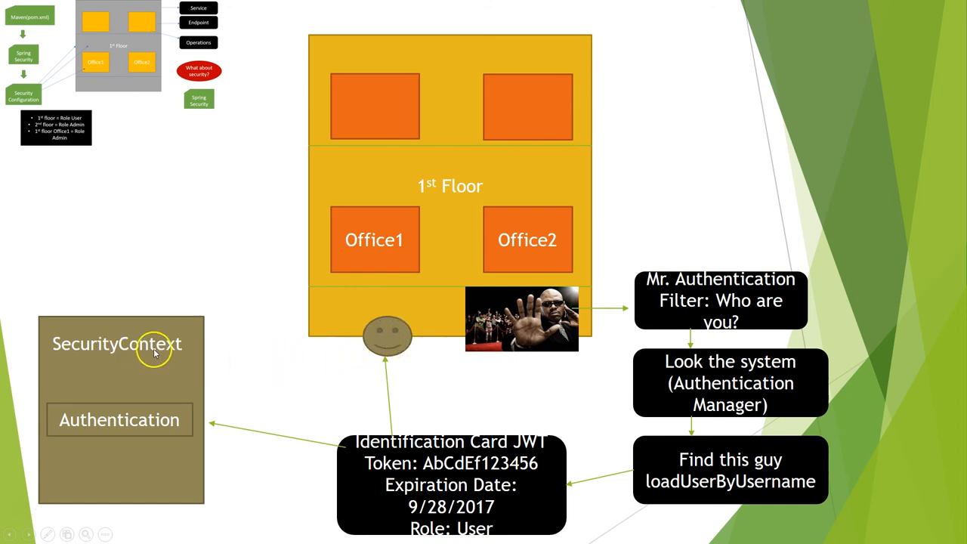
mouse_move(176, 398)
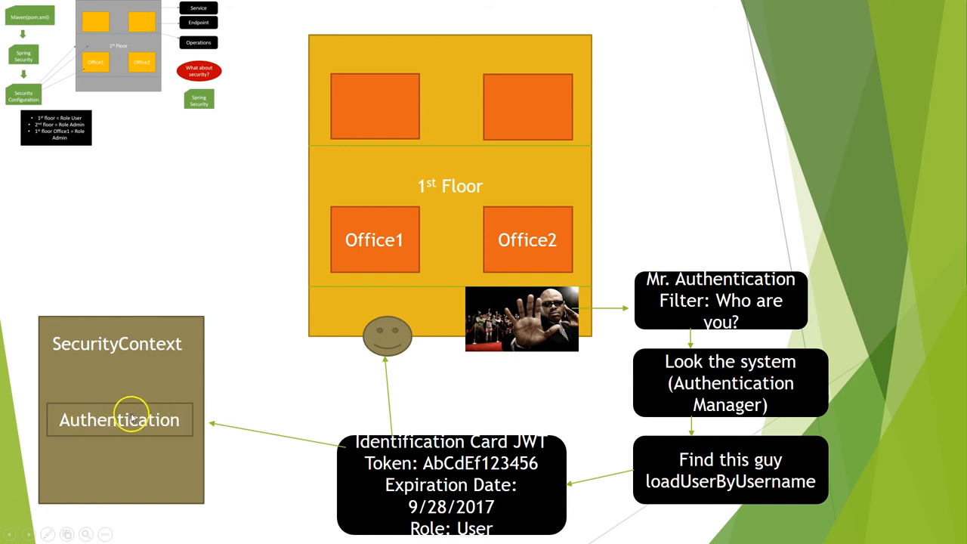
mouse_move(110, 420)
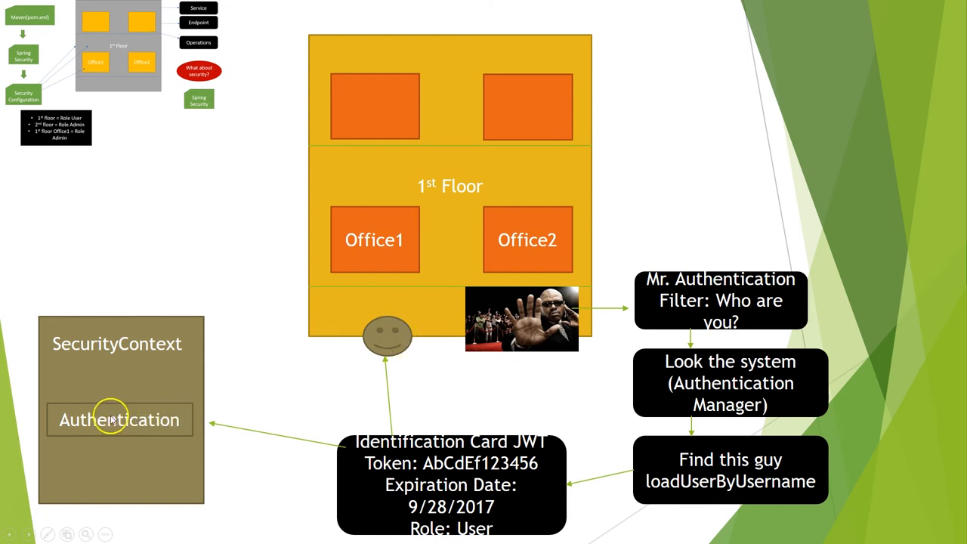
mouse_move(406, 251)
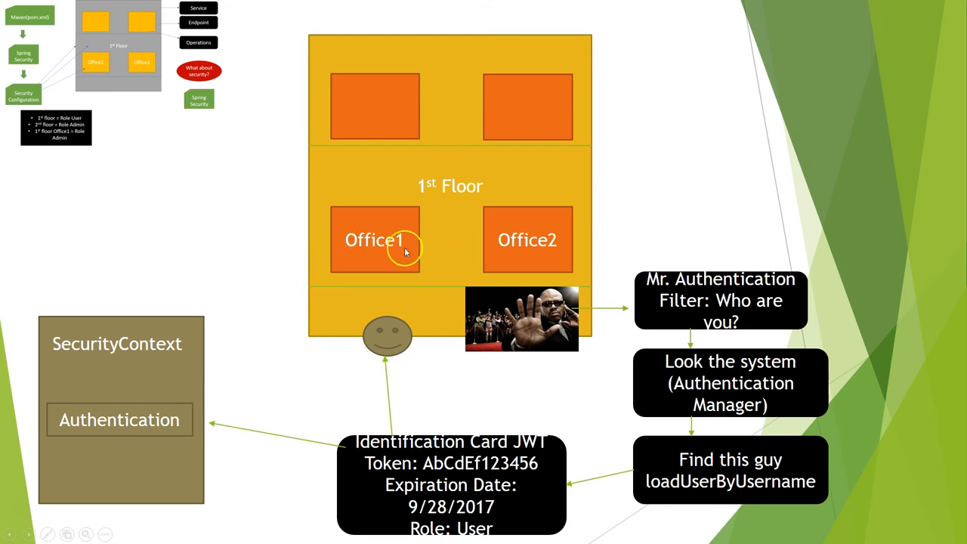
mouse_move(432, 250)
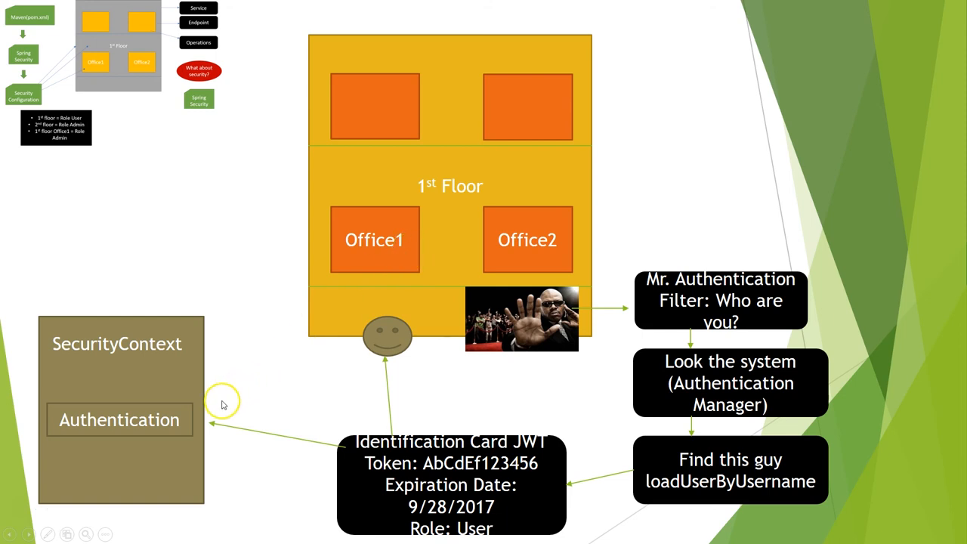
mouse_move(224, 386)
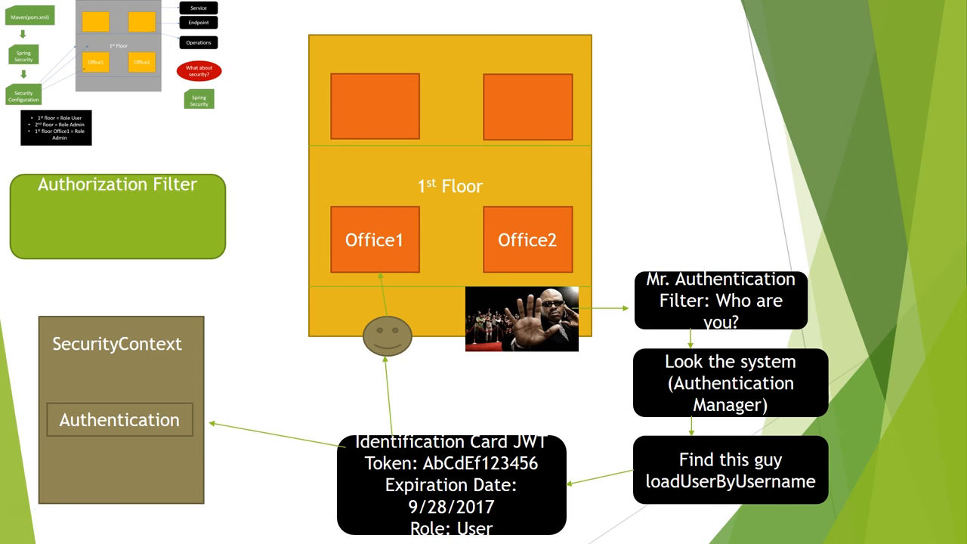
mouse_move(609, 110)
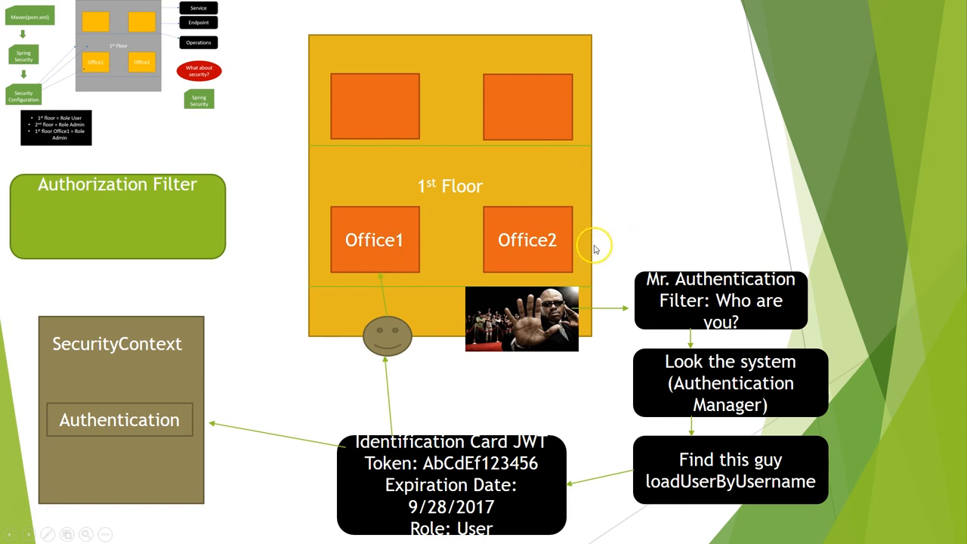
mouse_move(775, 286)
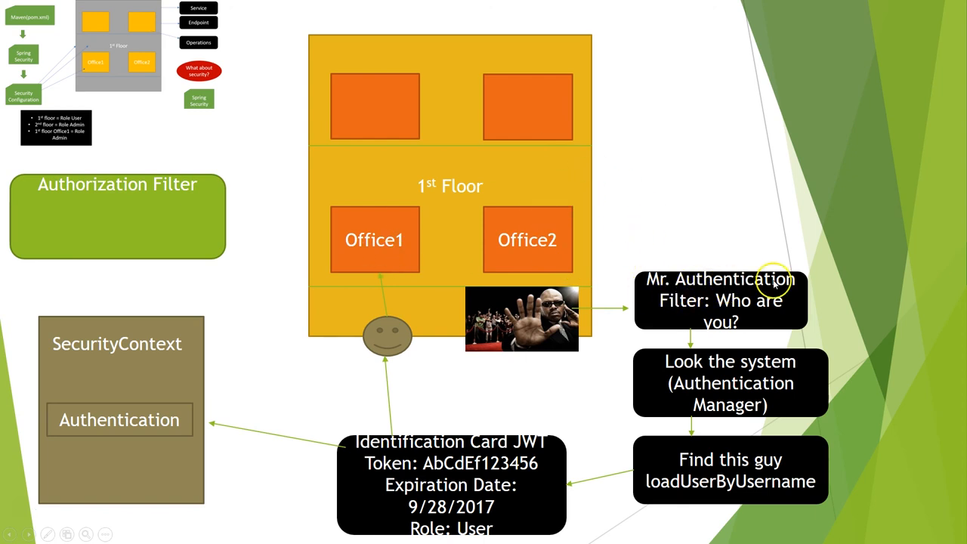
mouse_move(724, 312)
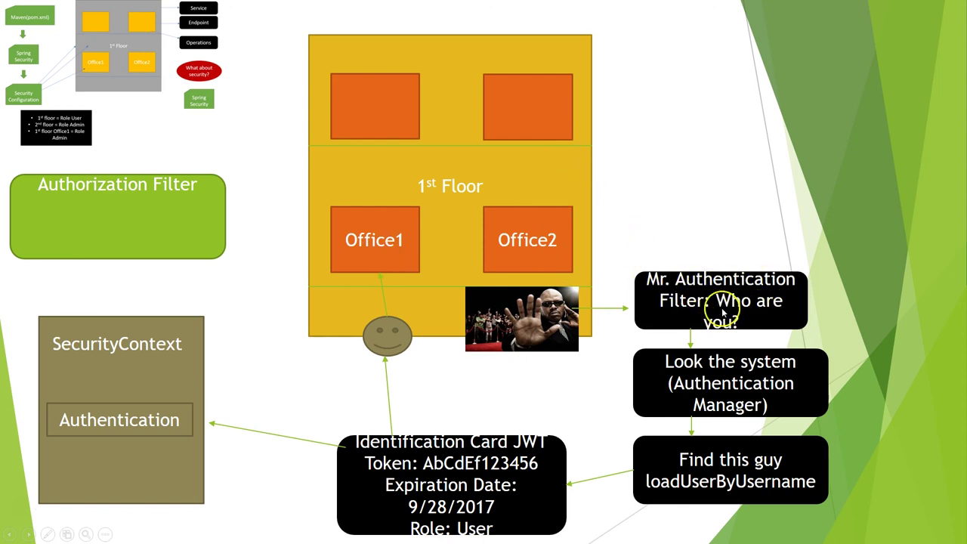
mouse_move(80, 194)
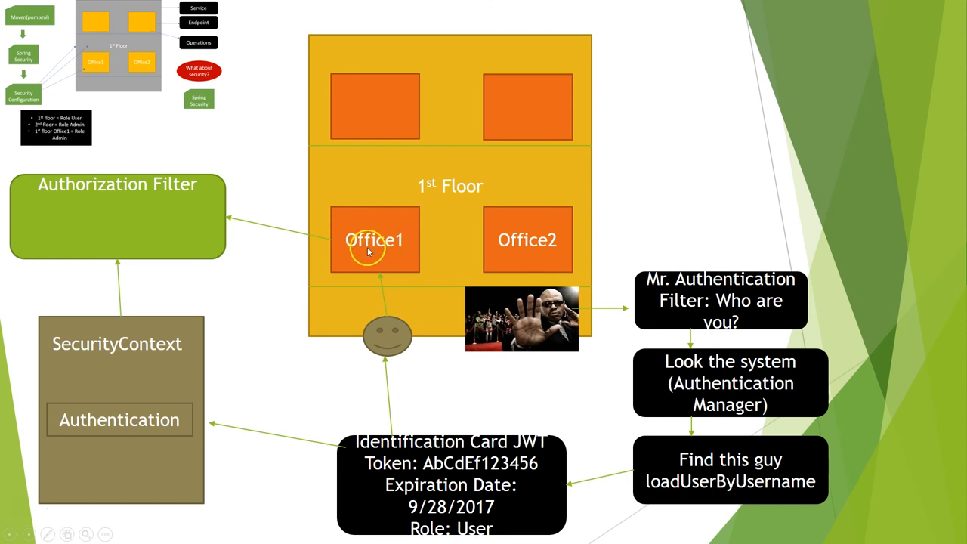
mouse_move(374, 221)
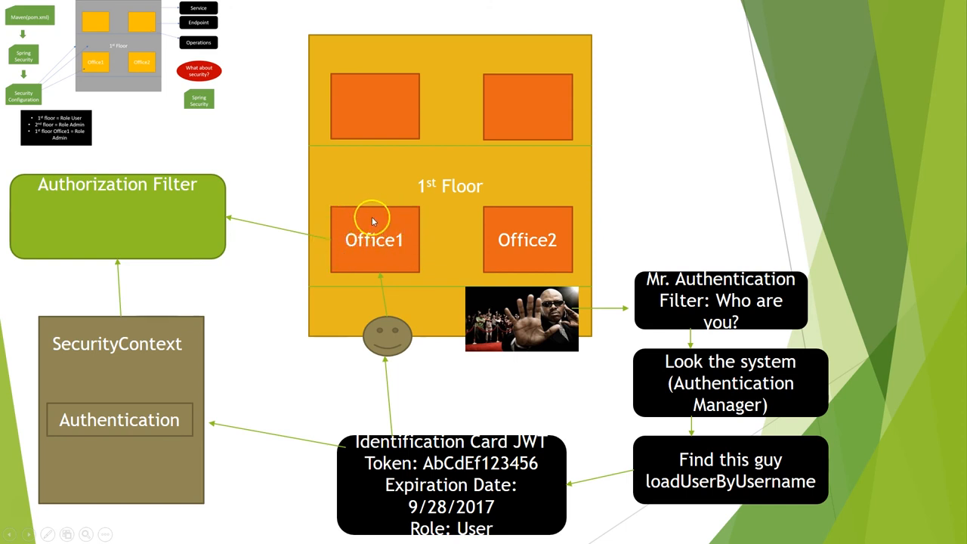
mouse_move(411, 225)
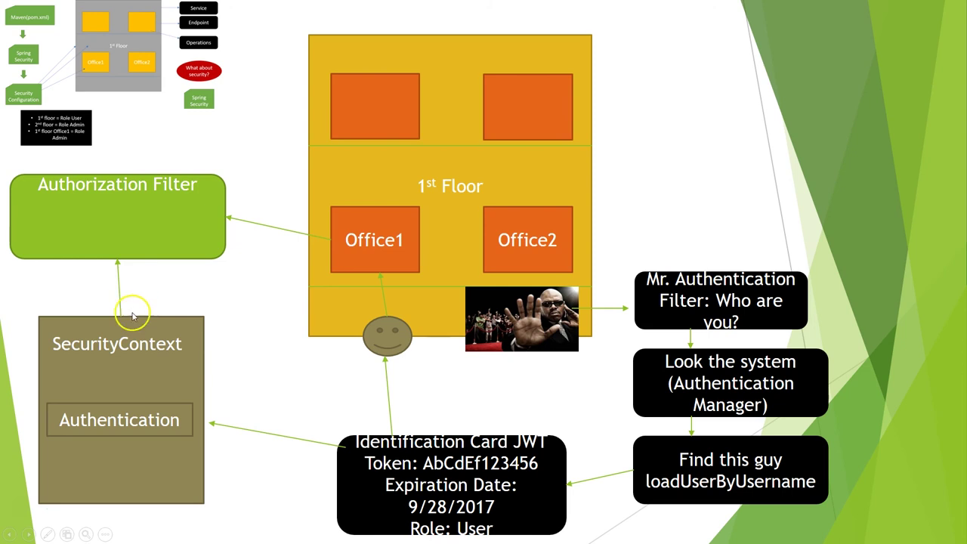
mouse_move(84, 356)
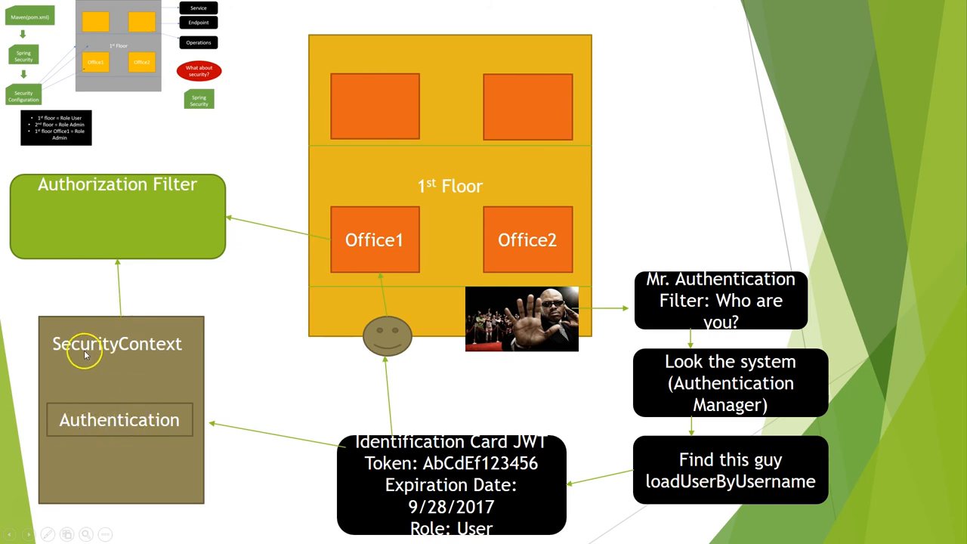
mouse_move(112, 355)
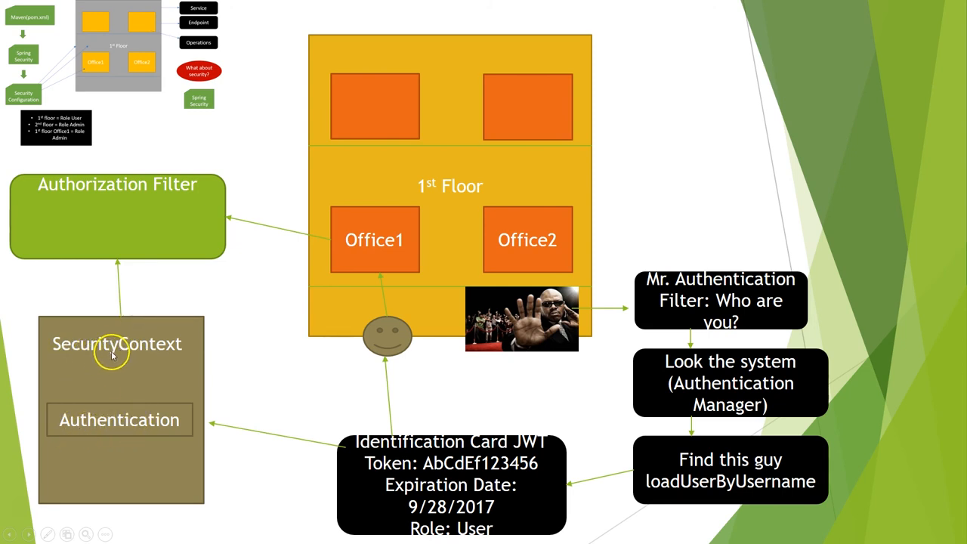
mouse_move(98, 349)
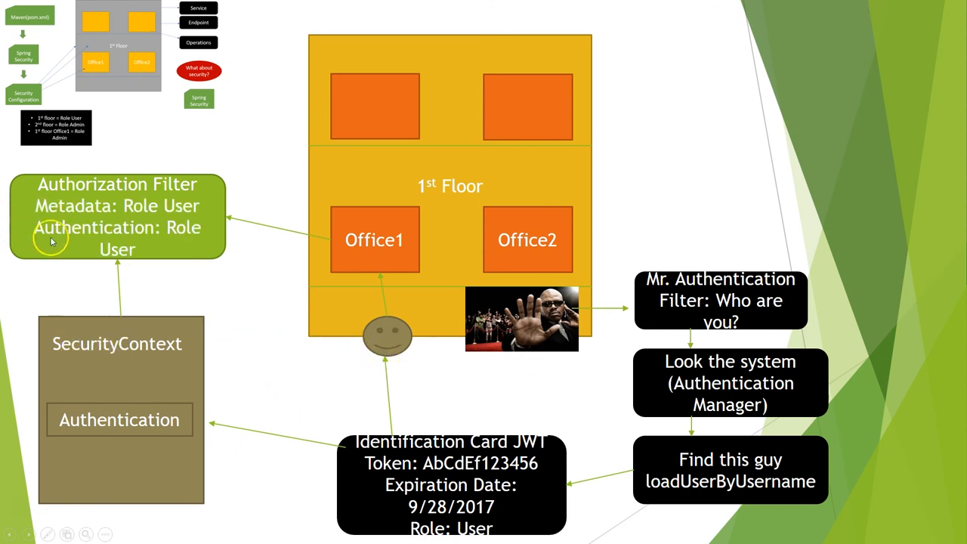
mouse_move(152, 206)
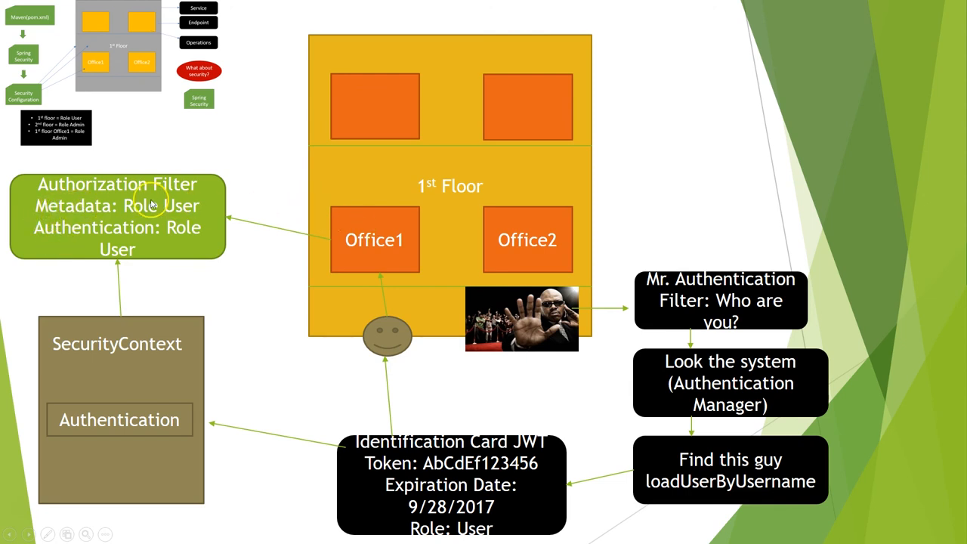
mouse_move(76, 236)
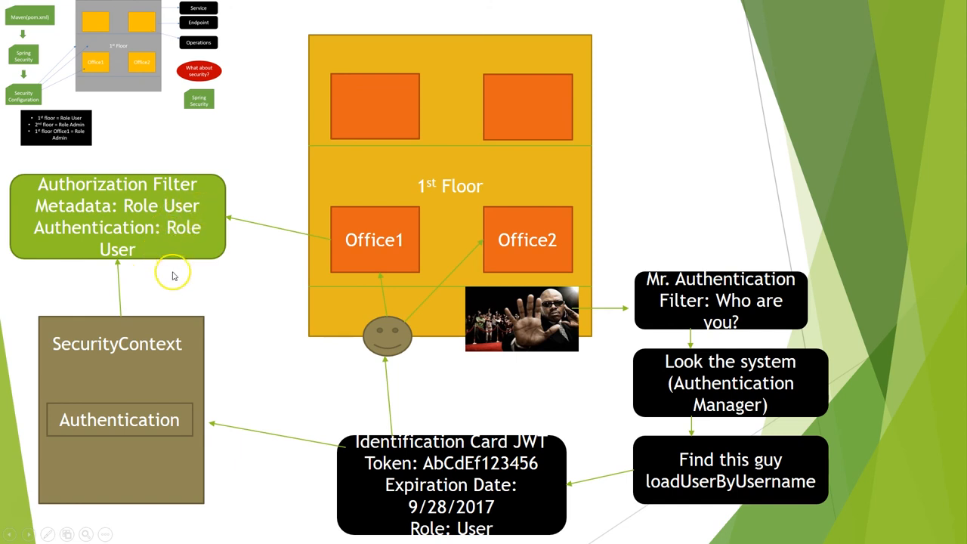
mouse_move(369, 254)
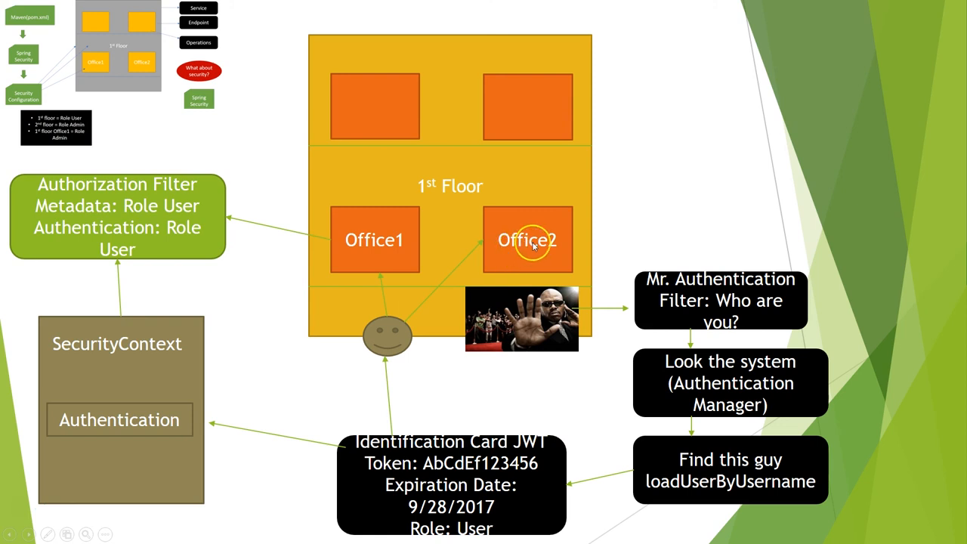
mouse_move(461, 281)
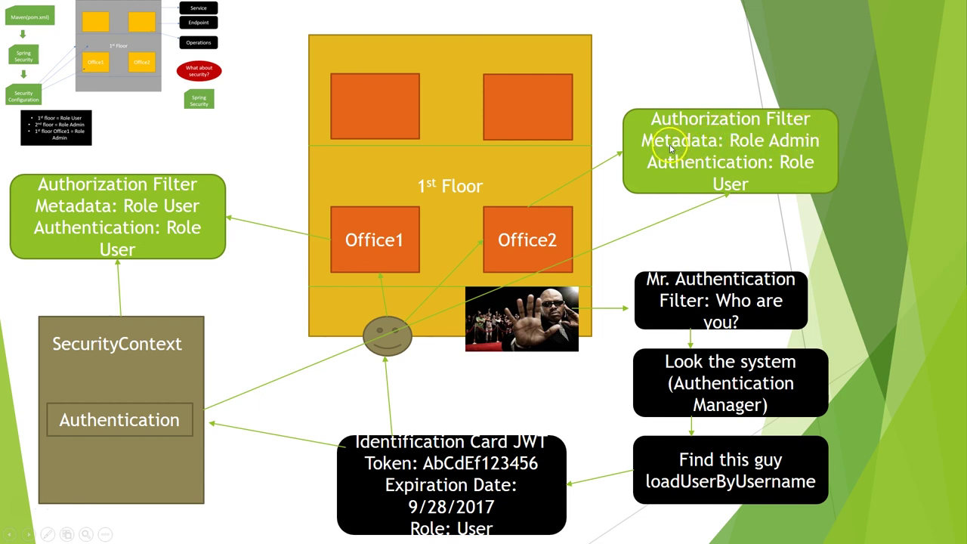
mouse_move(731, 155)
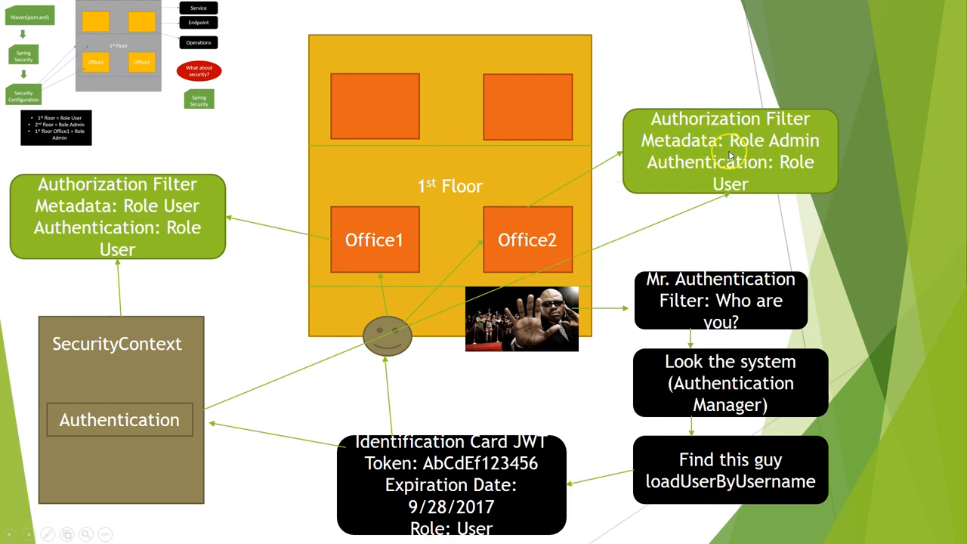
mouse_move(710, 168)
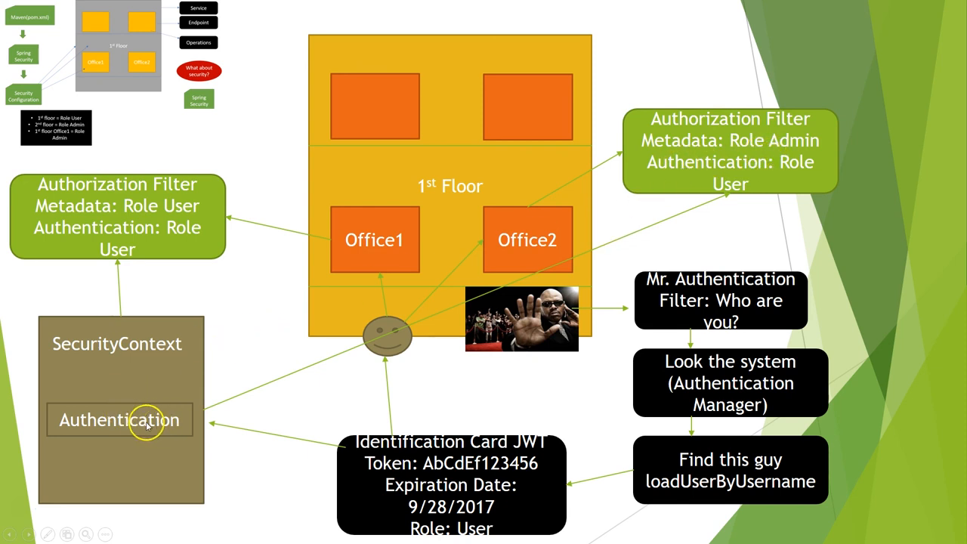
mouse_move(755, 209)
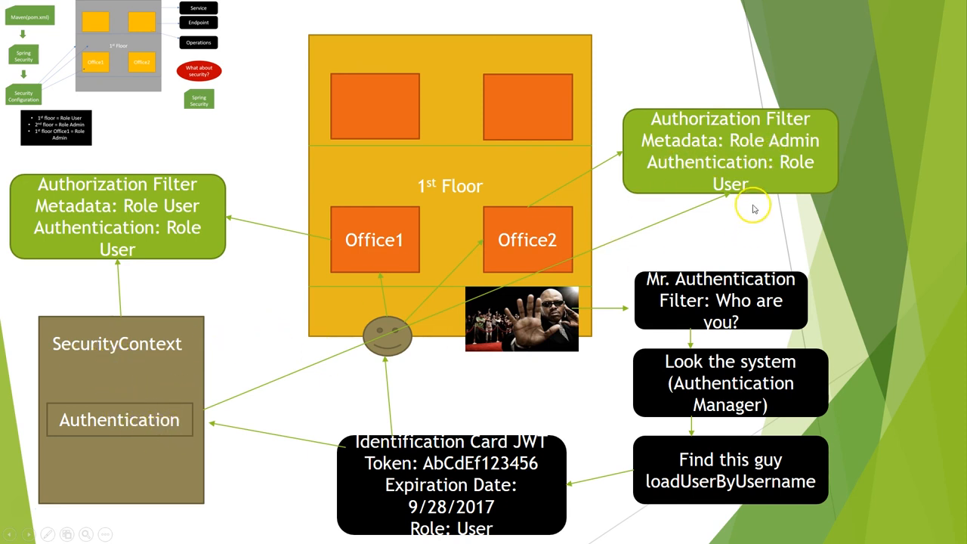
mouse_move(753, 208)
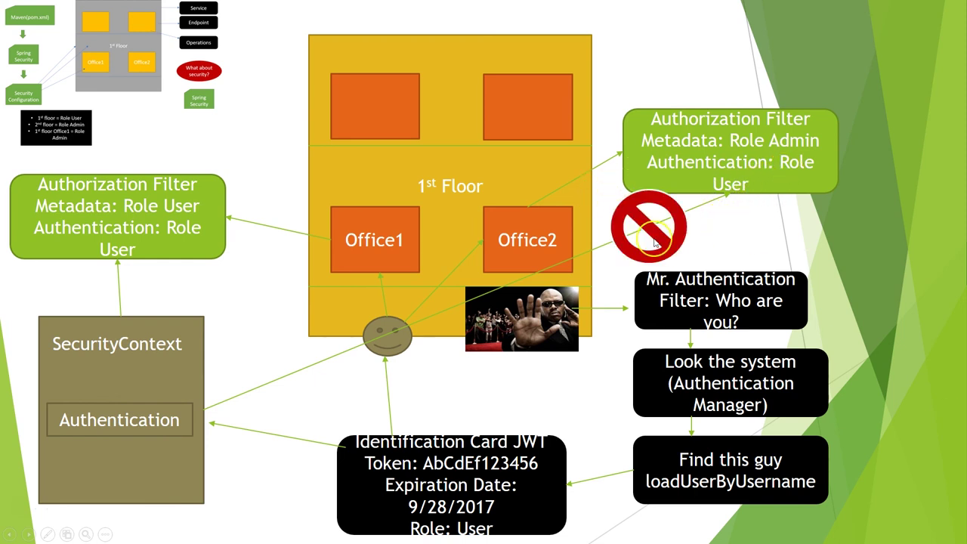
mouse_move(652, 236)
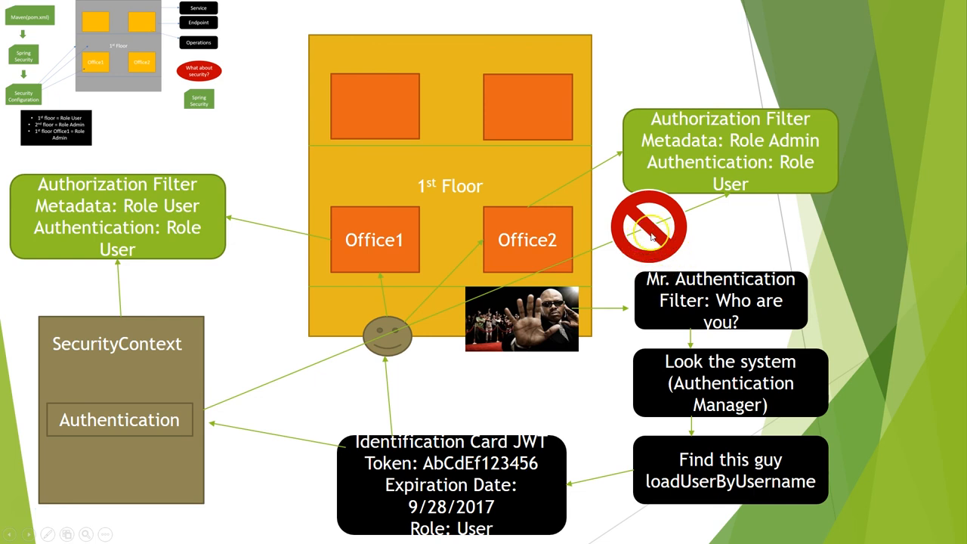
mouse_move(630, 282)
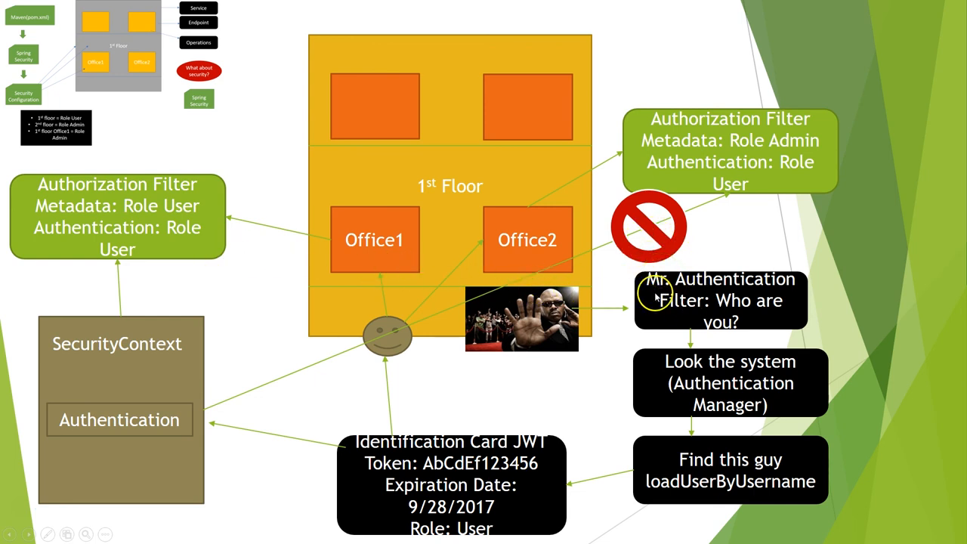
mouse_move(387, 240)
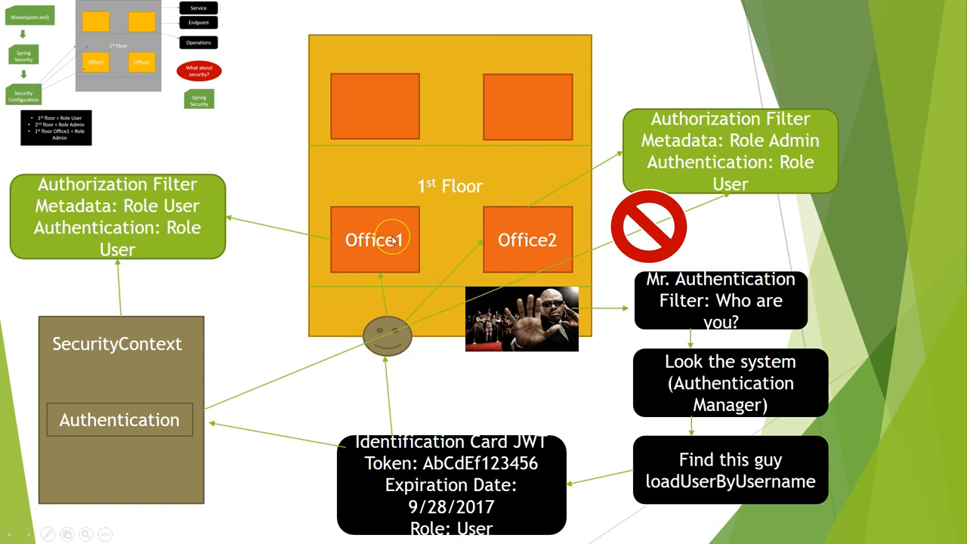
mouse_move(179, 250)
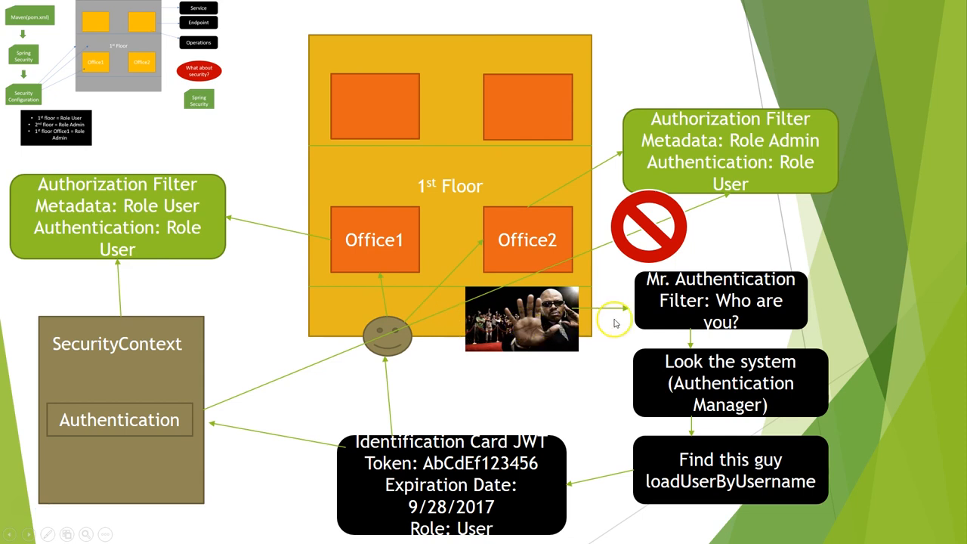
mouse_move(668, 299)
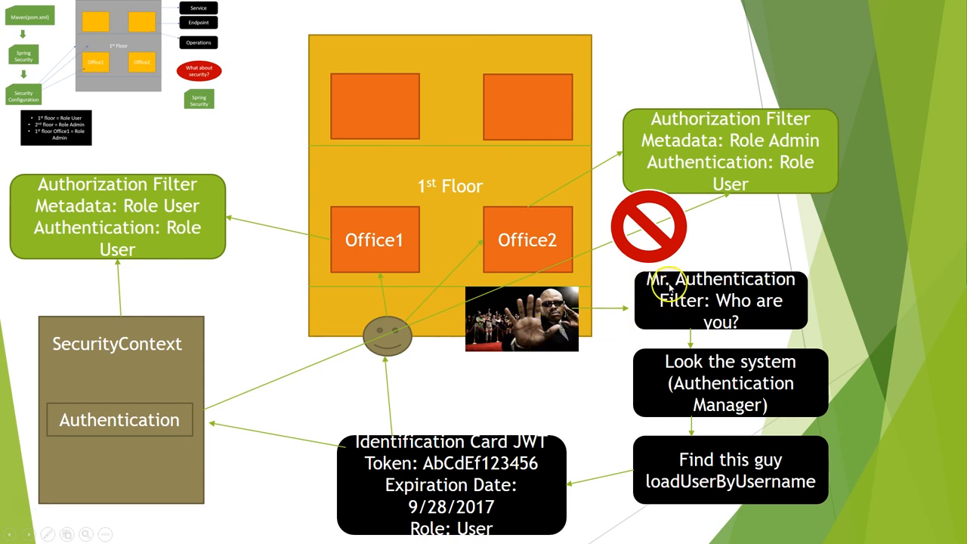
mouse_move(57, 191)
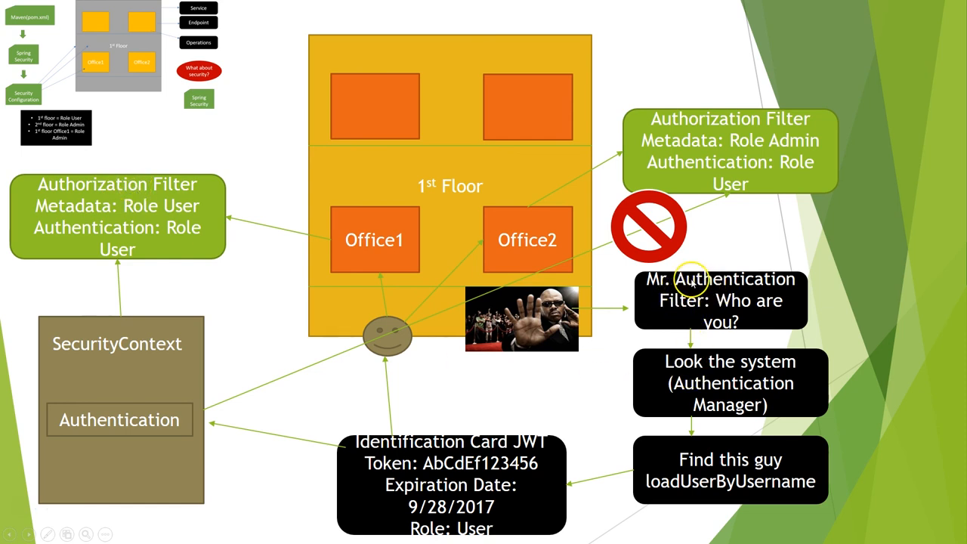
mouse_move(688, 476)
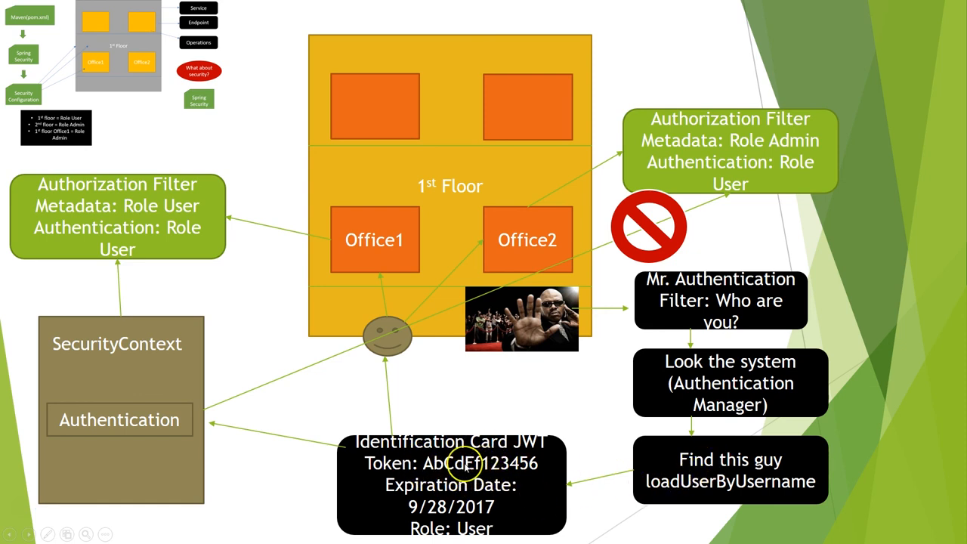
mouse_move(97, 198)
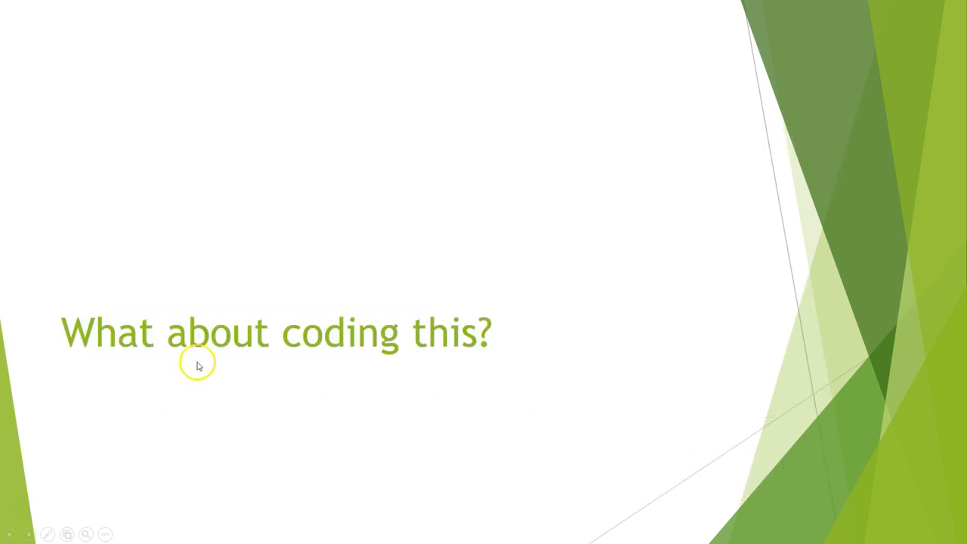
mouse_move(261, 338)
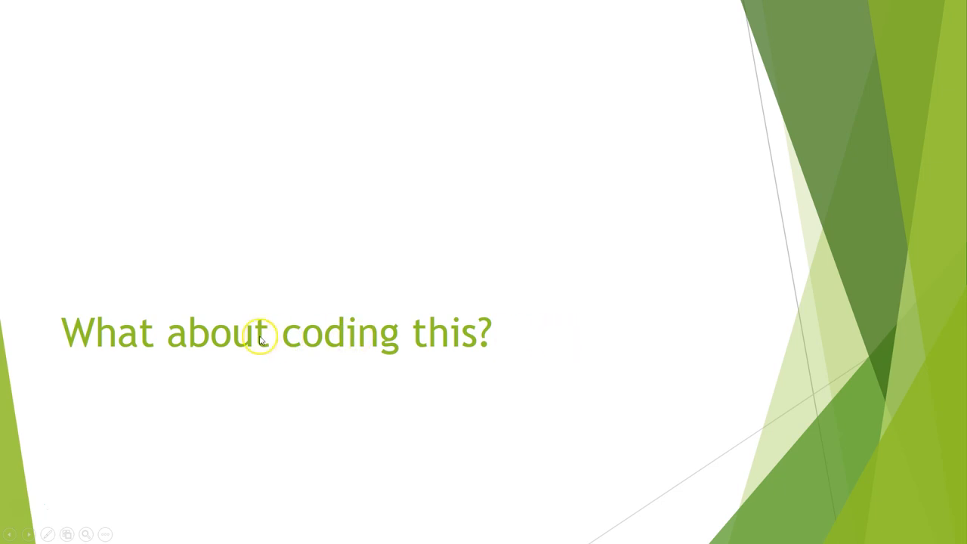